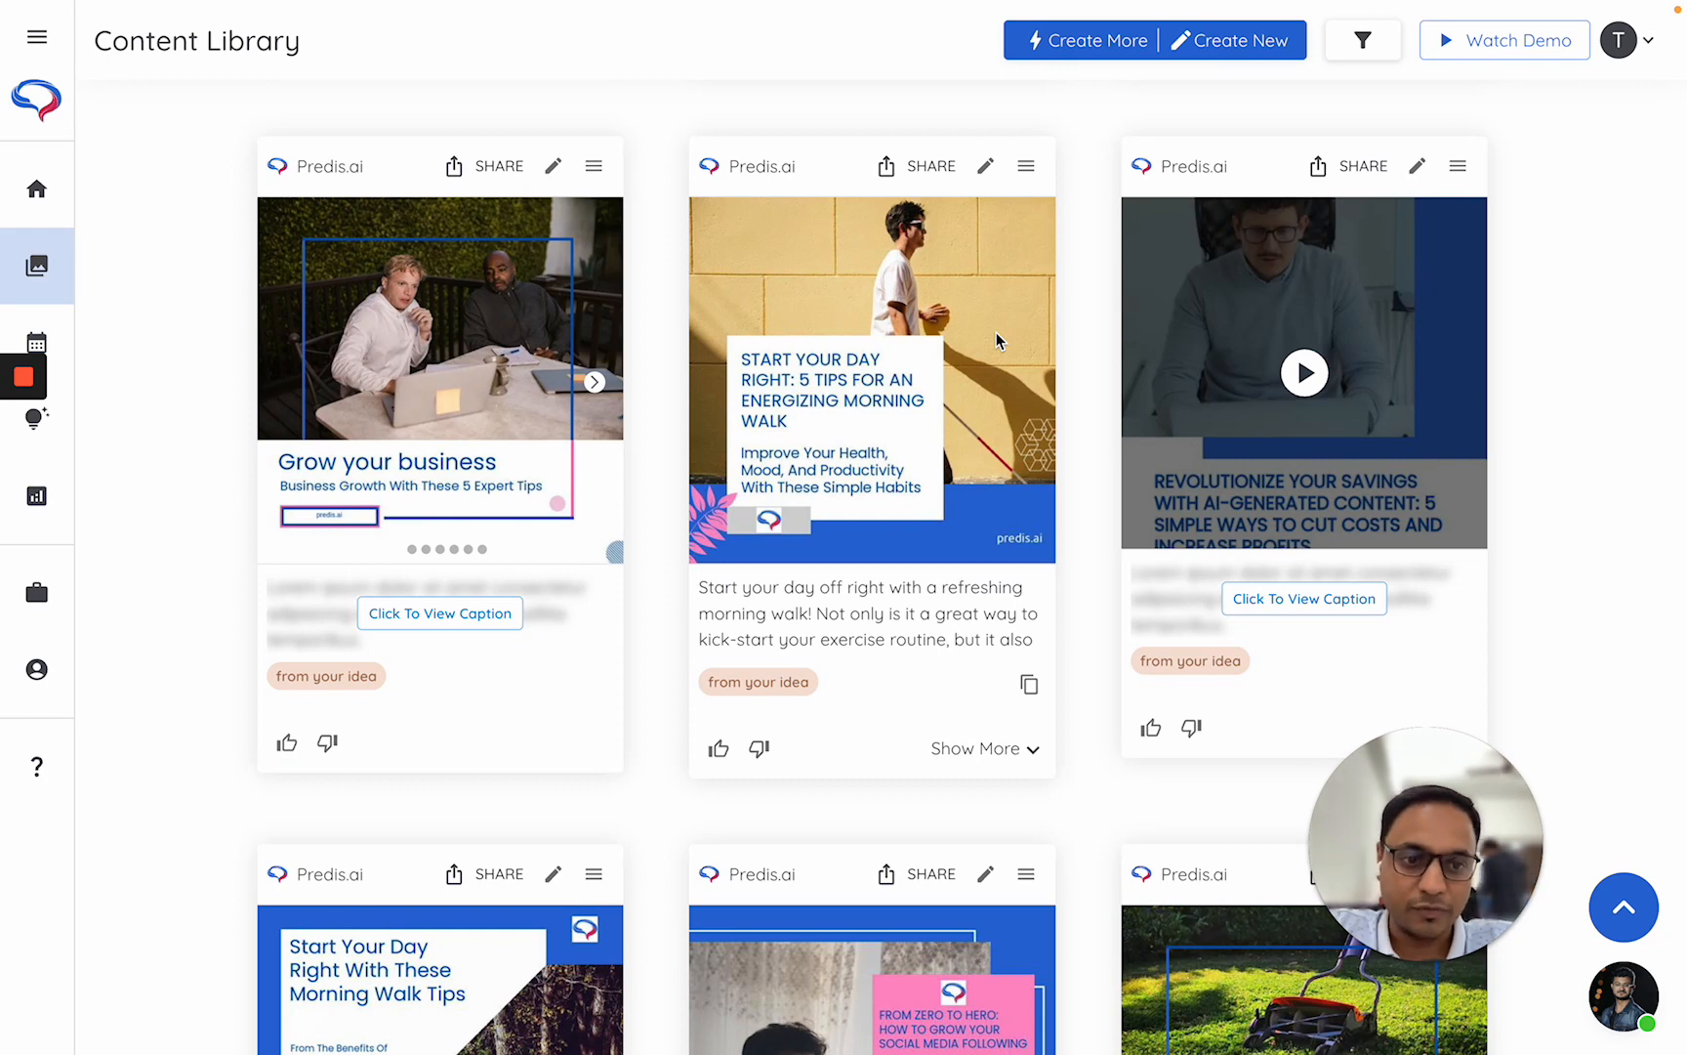
pyautogui.moveTo(981, 182)
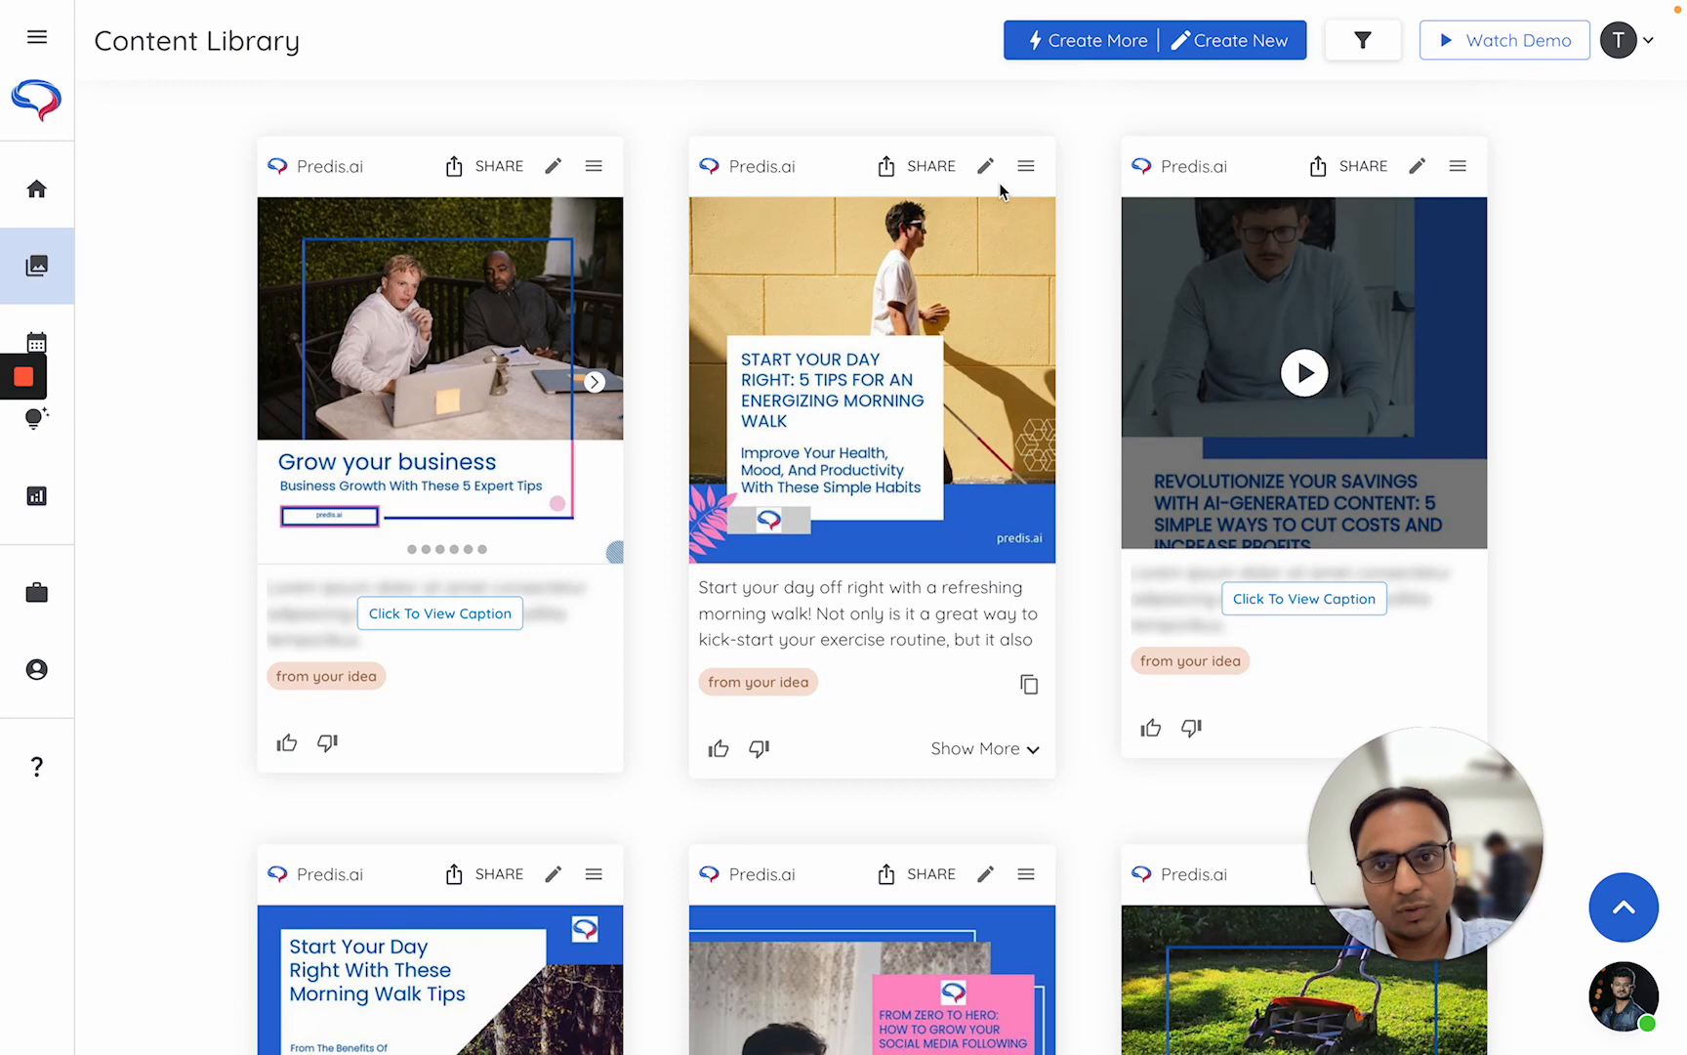
pyautogui.moveTo(985, 166)
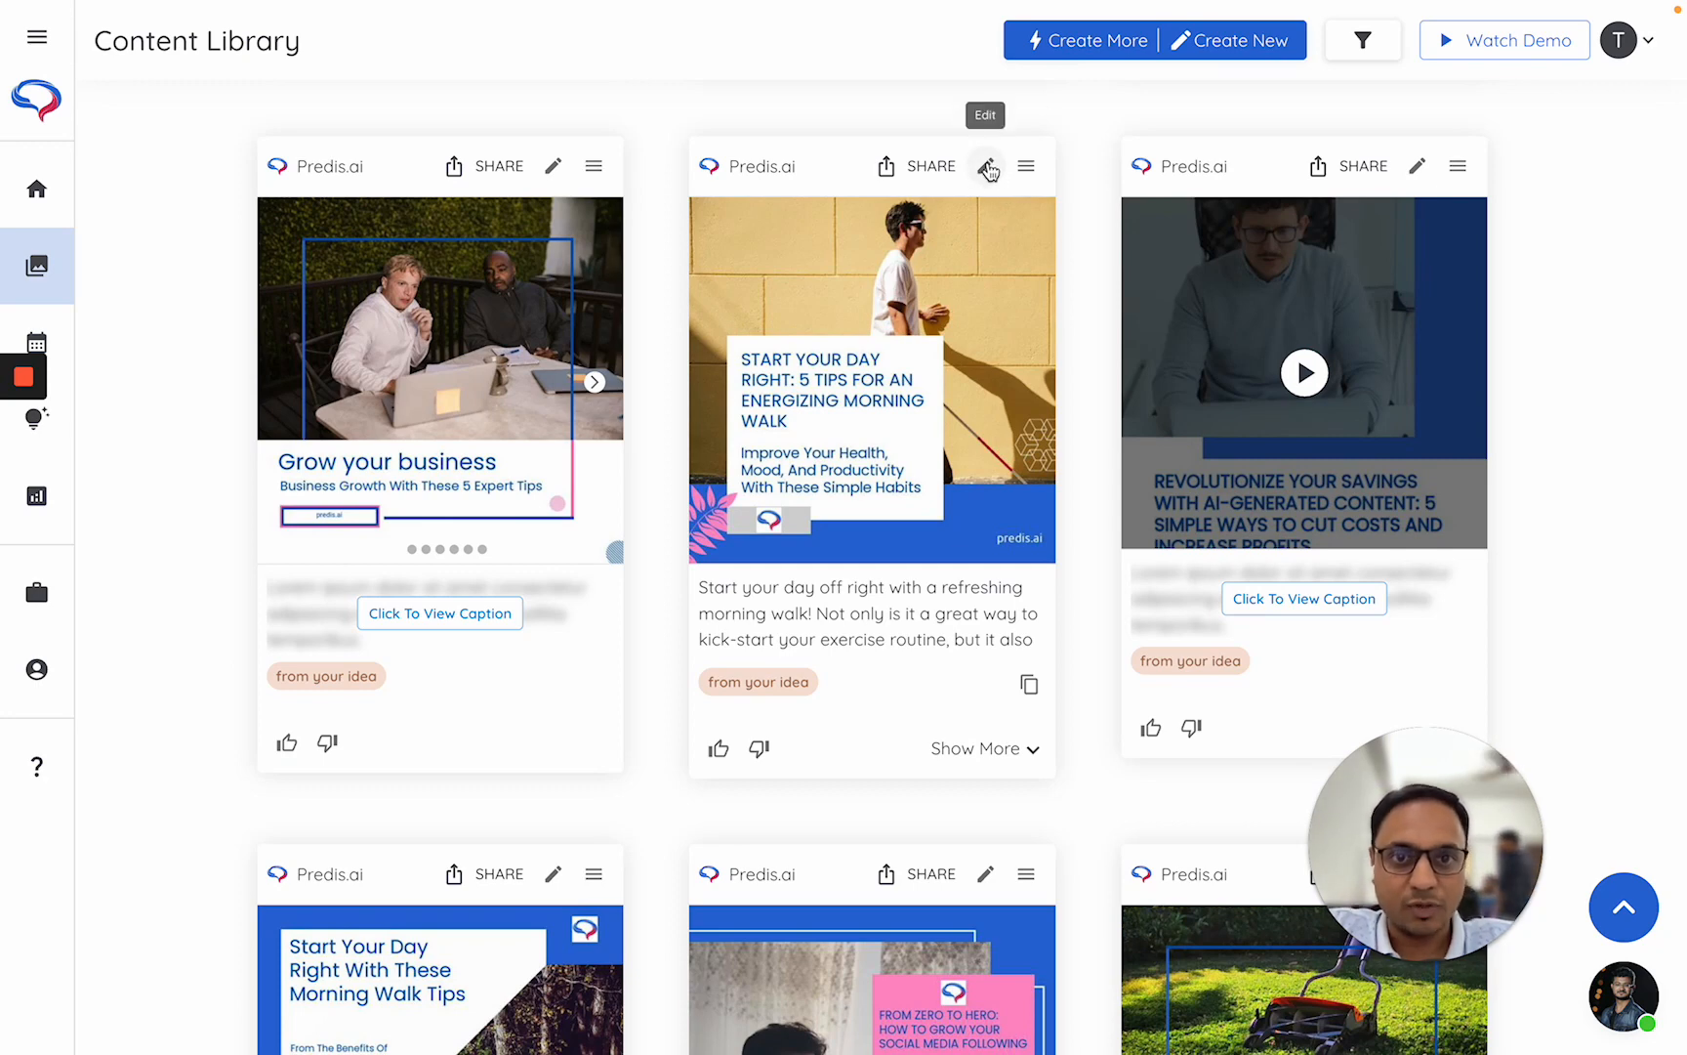
# Open the 'Start Your Day Right' morning-walk post in the Edit Post editor
pyautogui.click(985, 166)
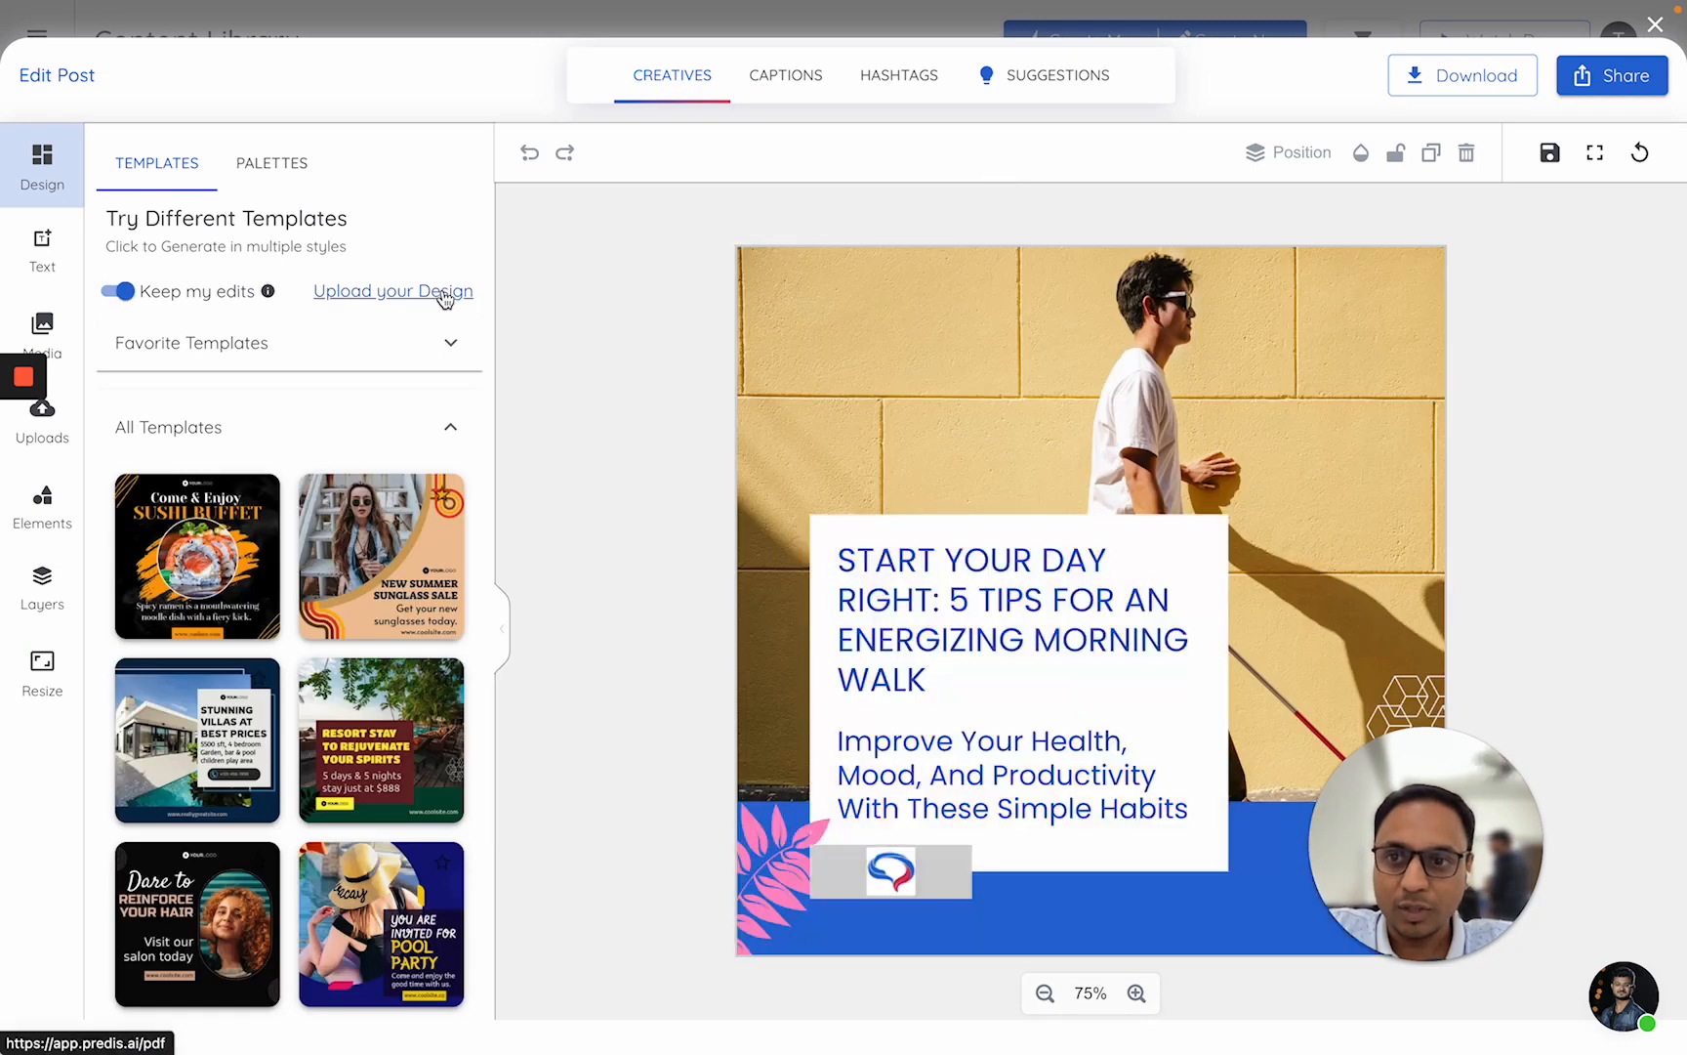
pyautogui.moveTo(1505, 826)
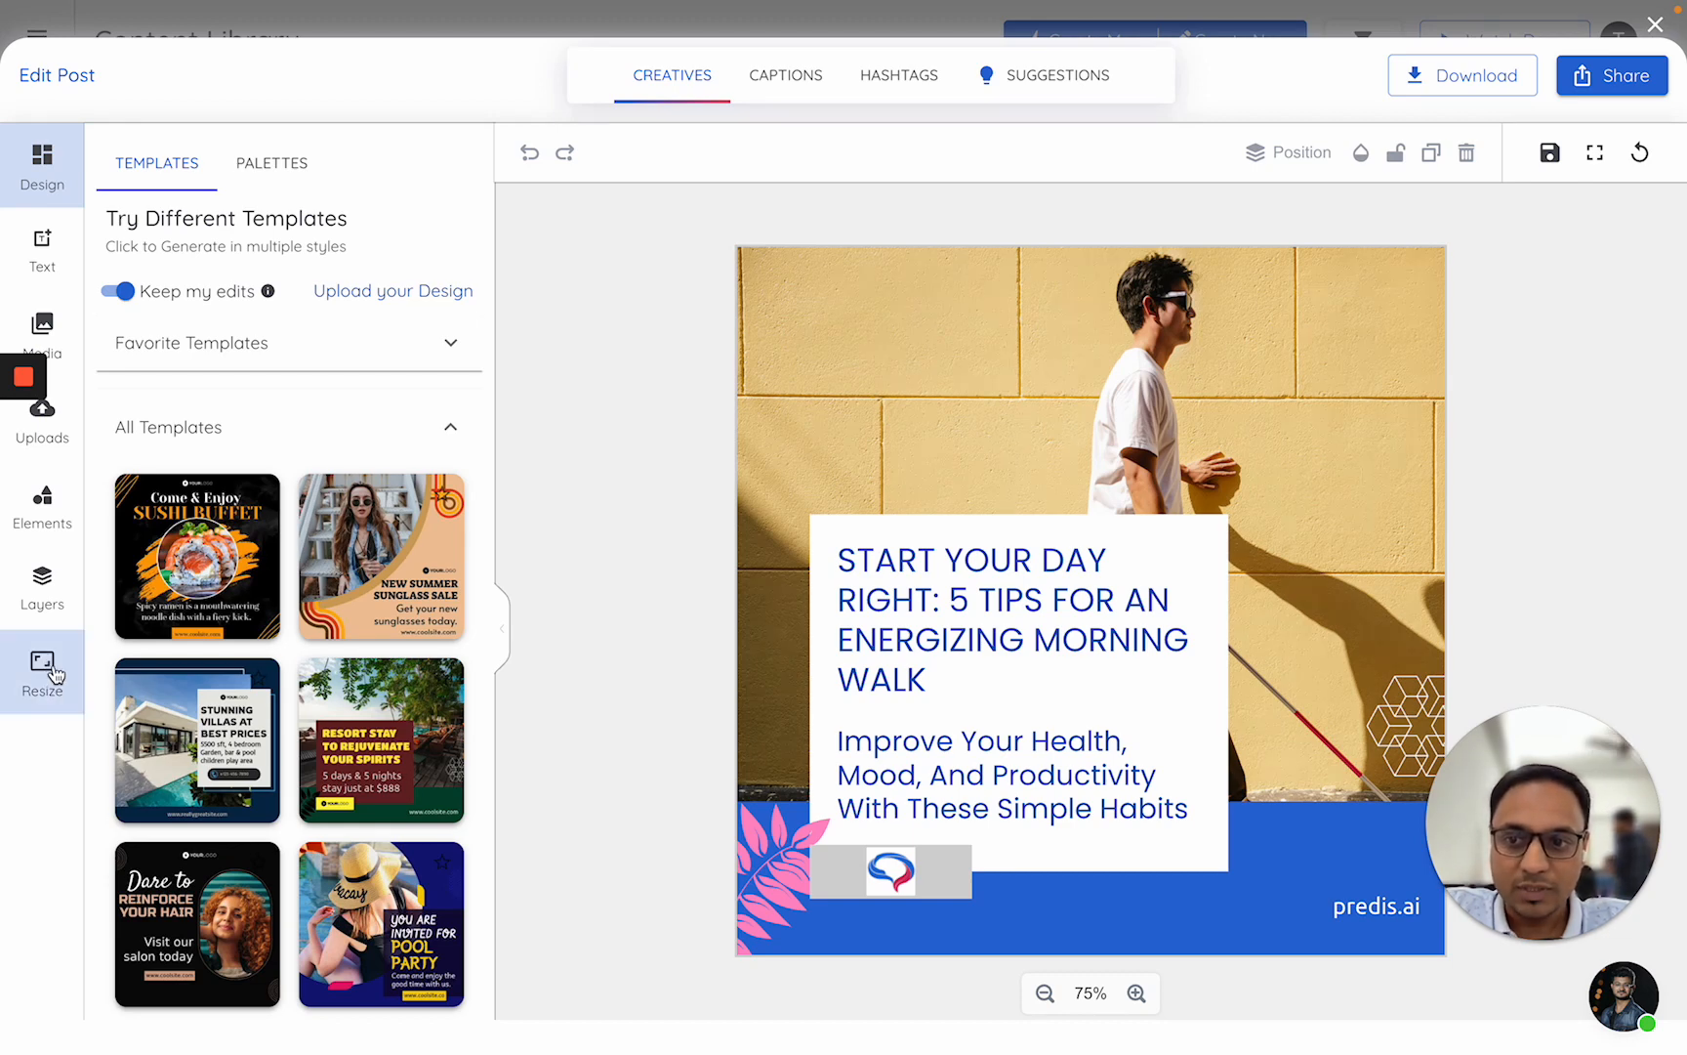
# Open the Resize panel to show platform size presets for the 810×810 post
pyautogui.click(42, 667)
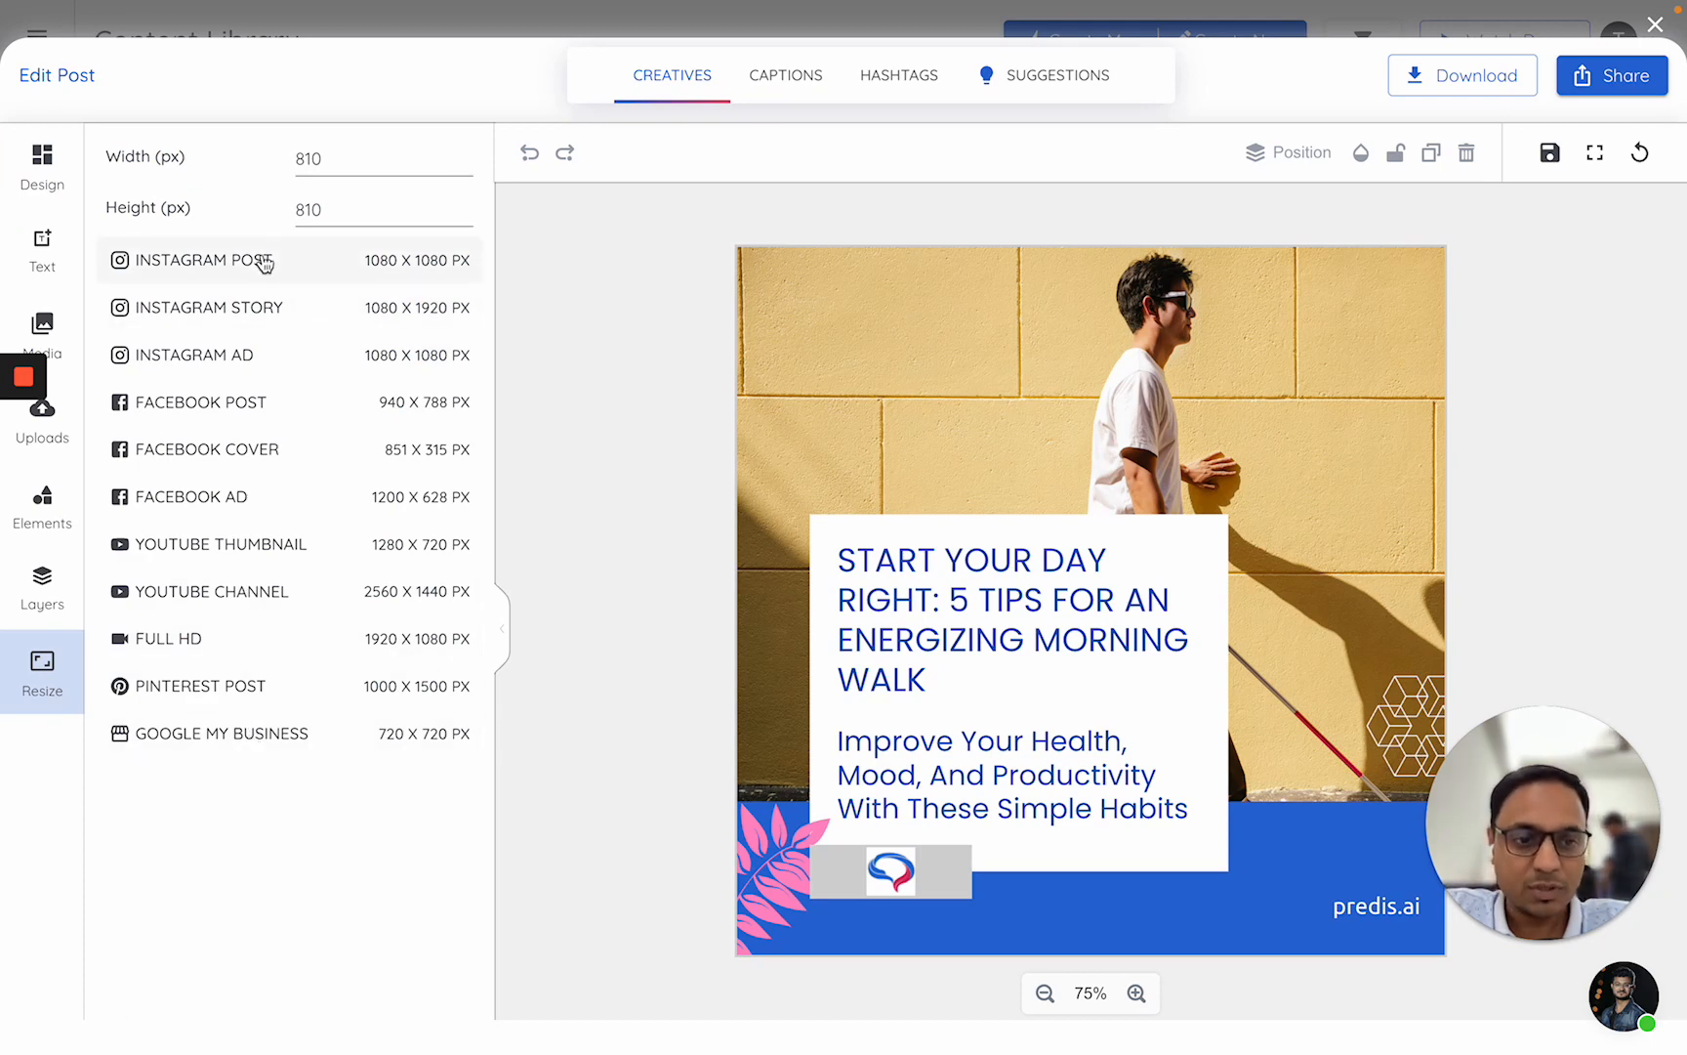
pyautogui.moveTo(236, 429)
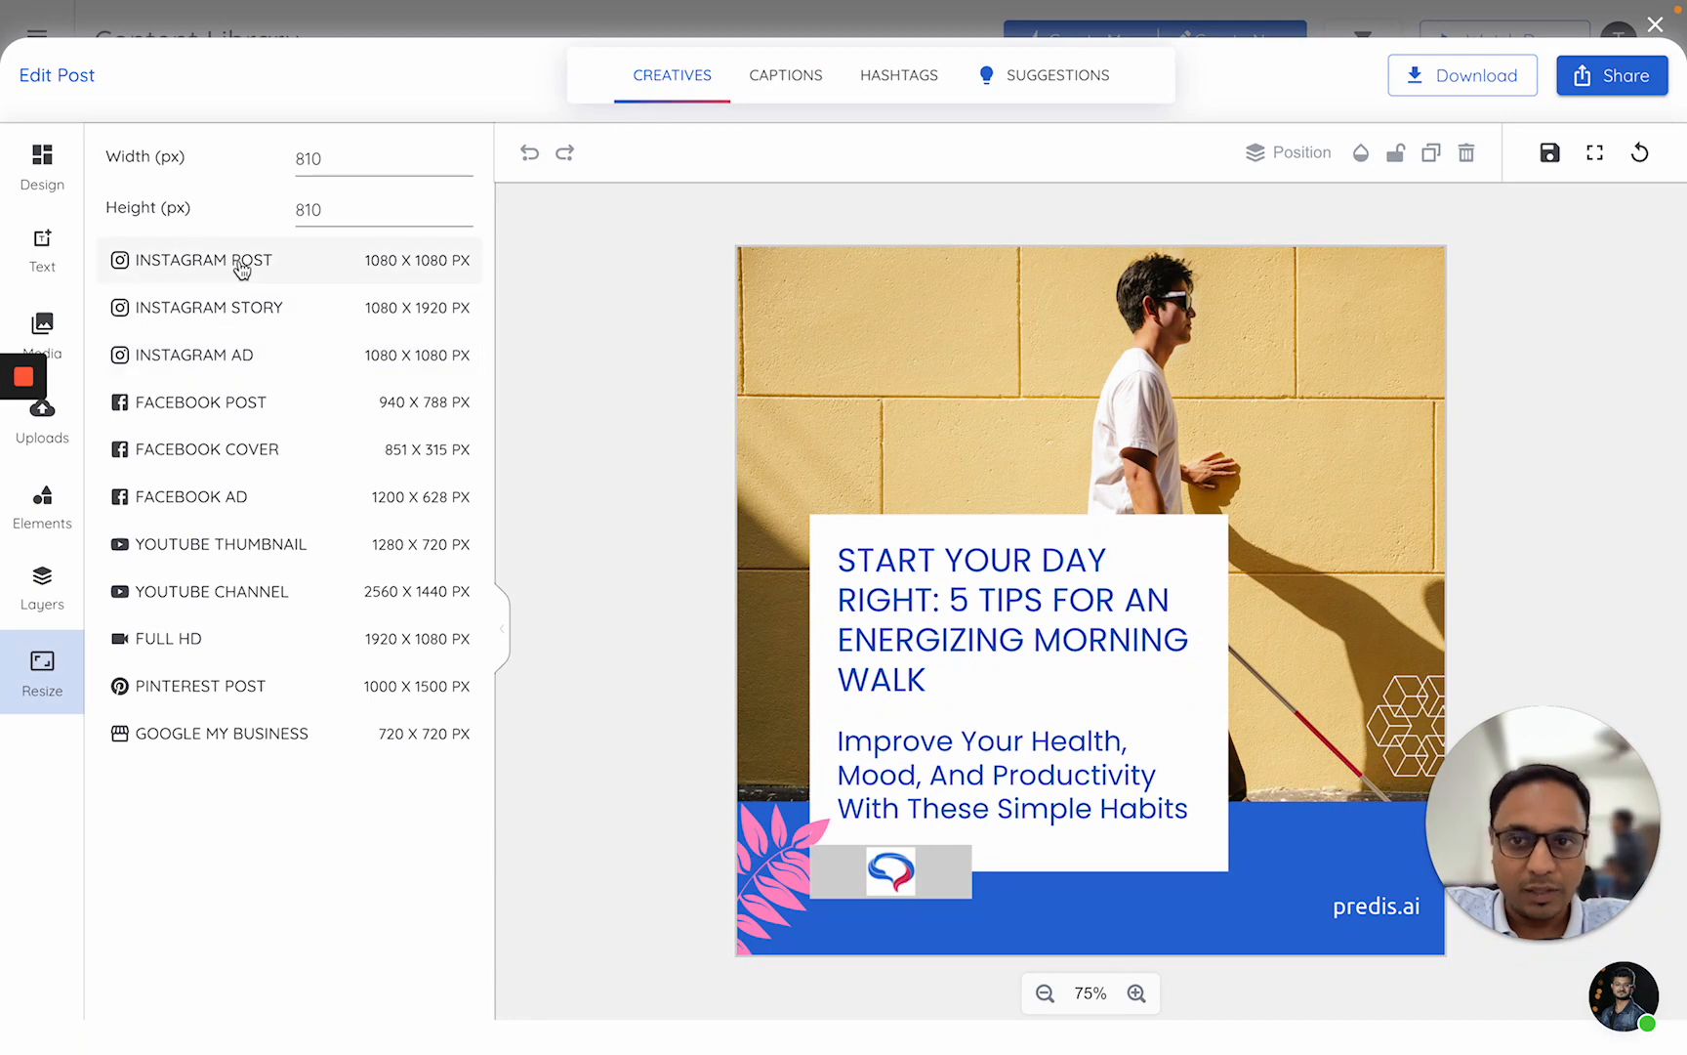
pyautogui.moveTo(293, 276)
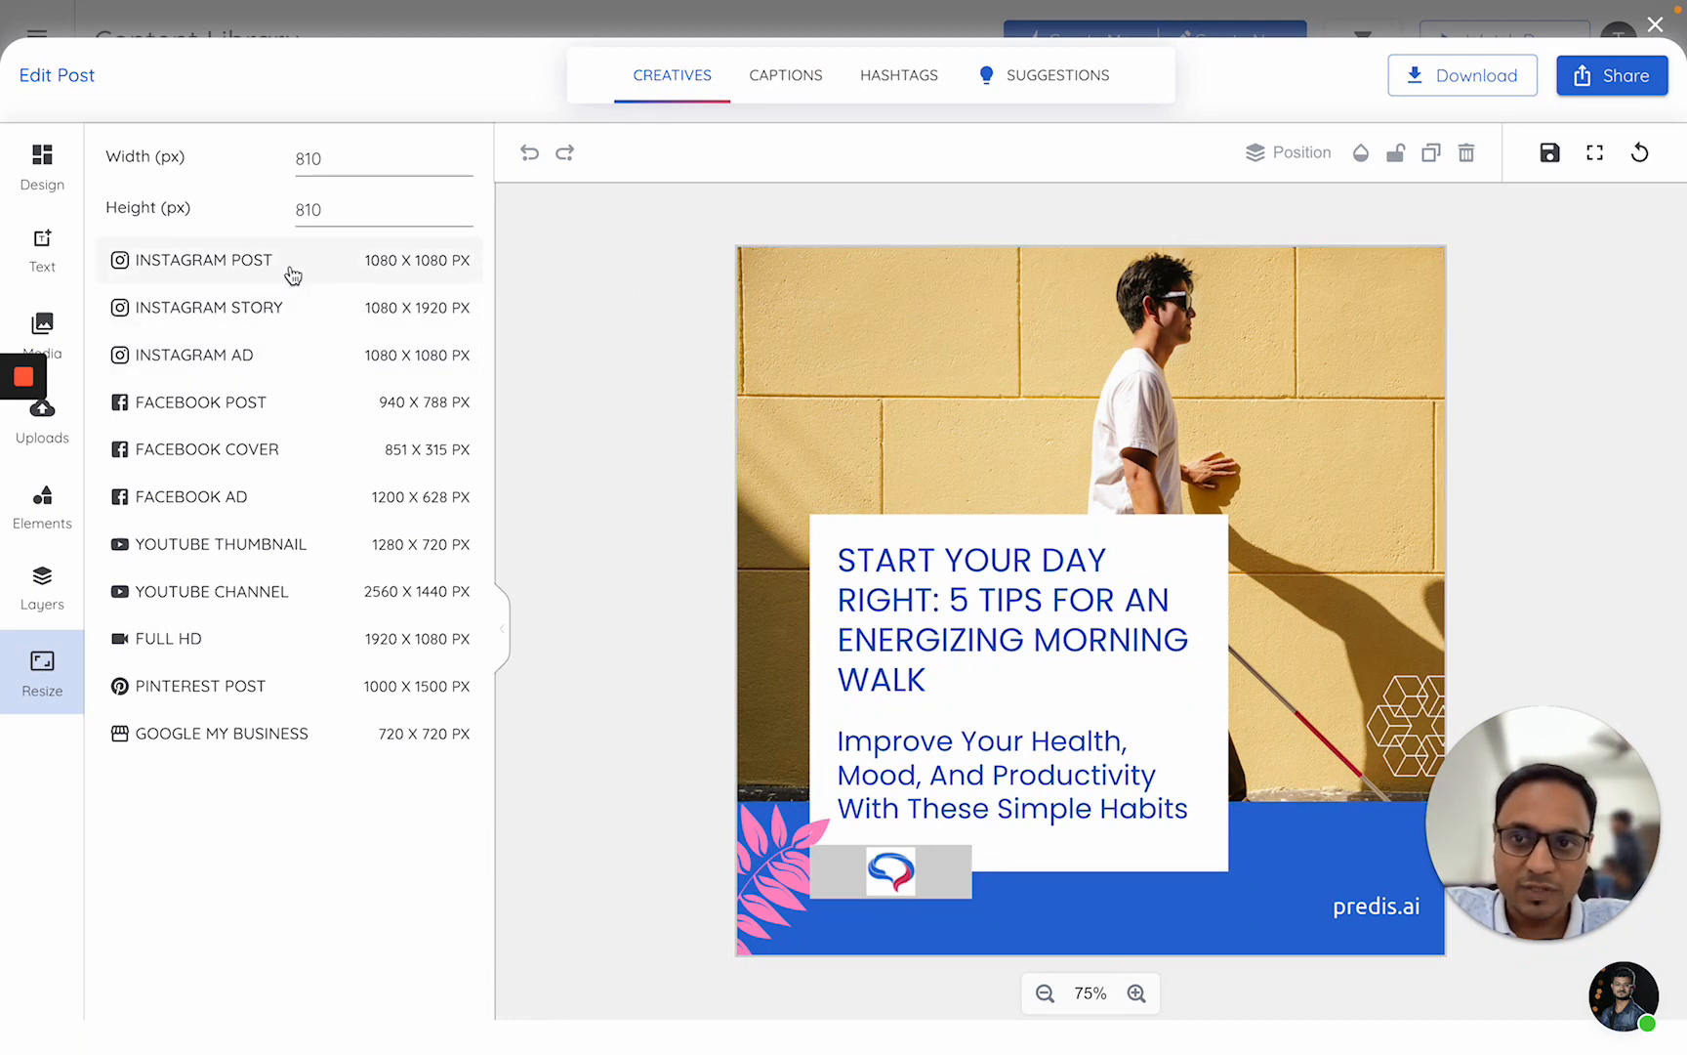
pyautogui.moveTo(399, 275)
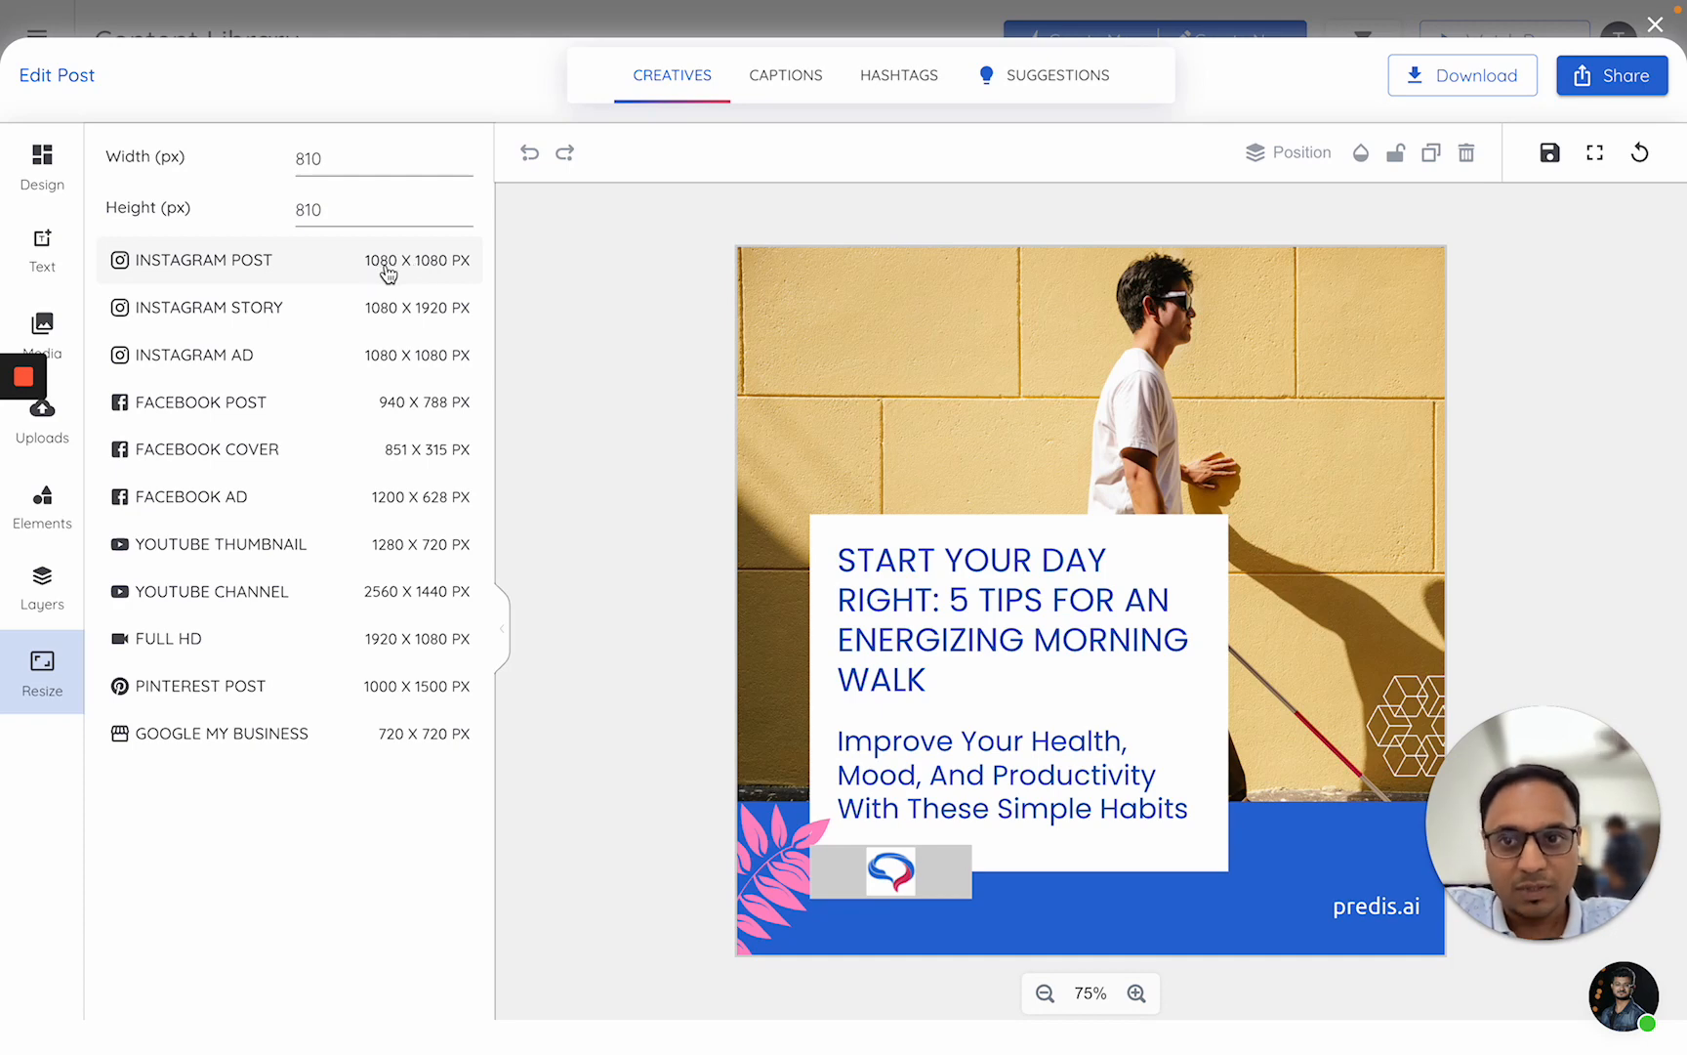
pyautogui.moveTo(465, 270)
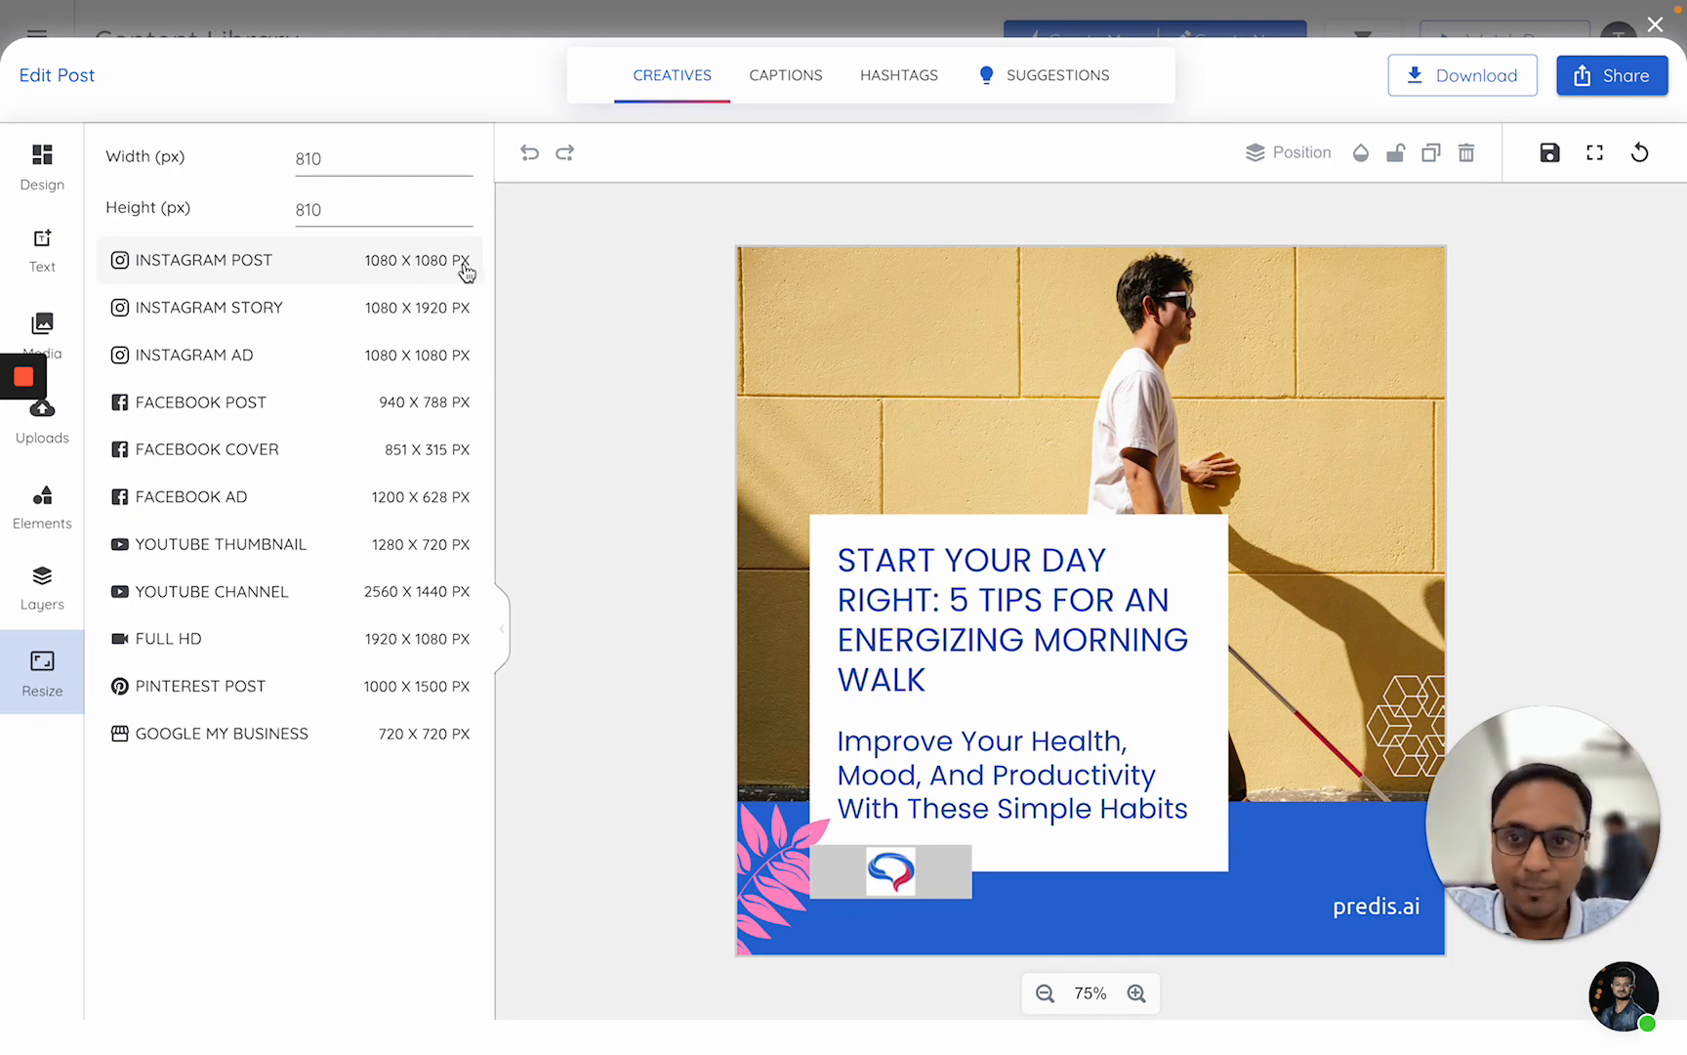
pyautogui.moveTo(241, 694)
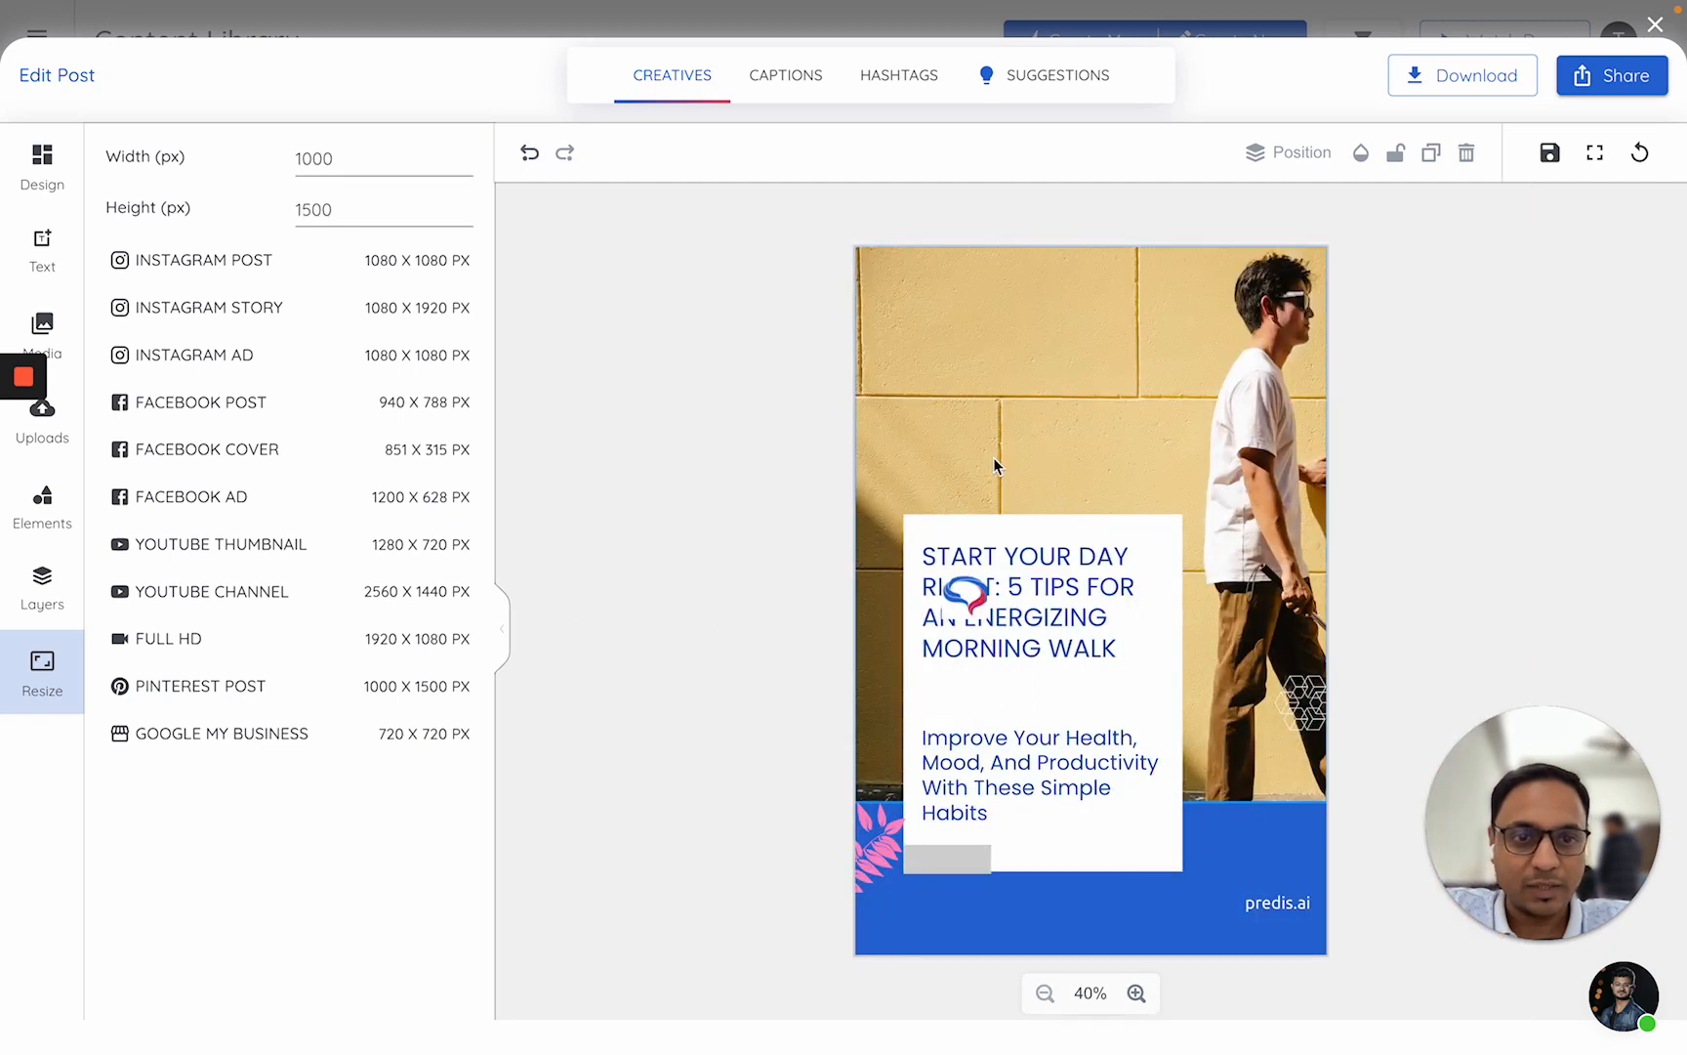
pyautogui.moveTo(1073, 919)
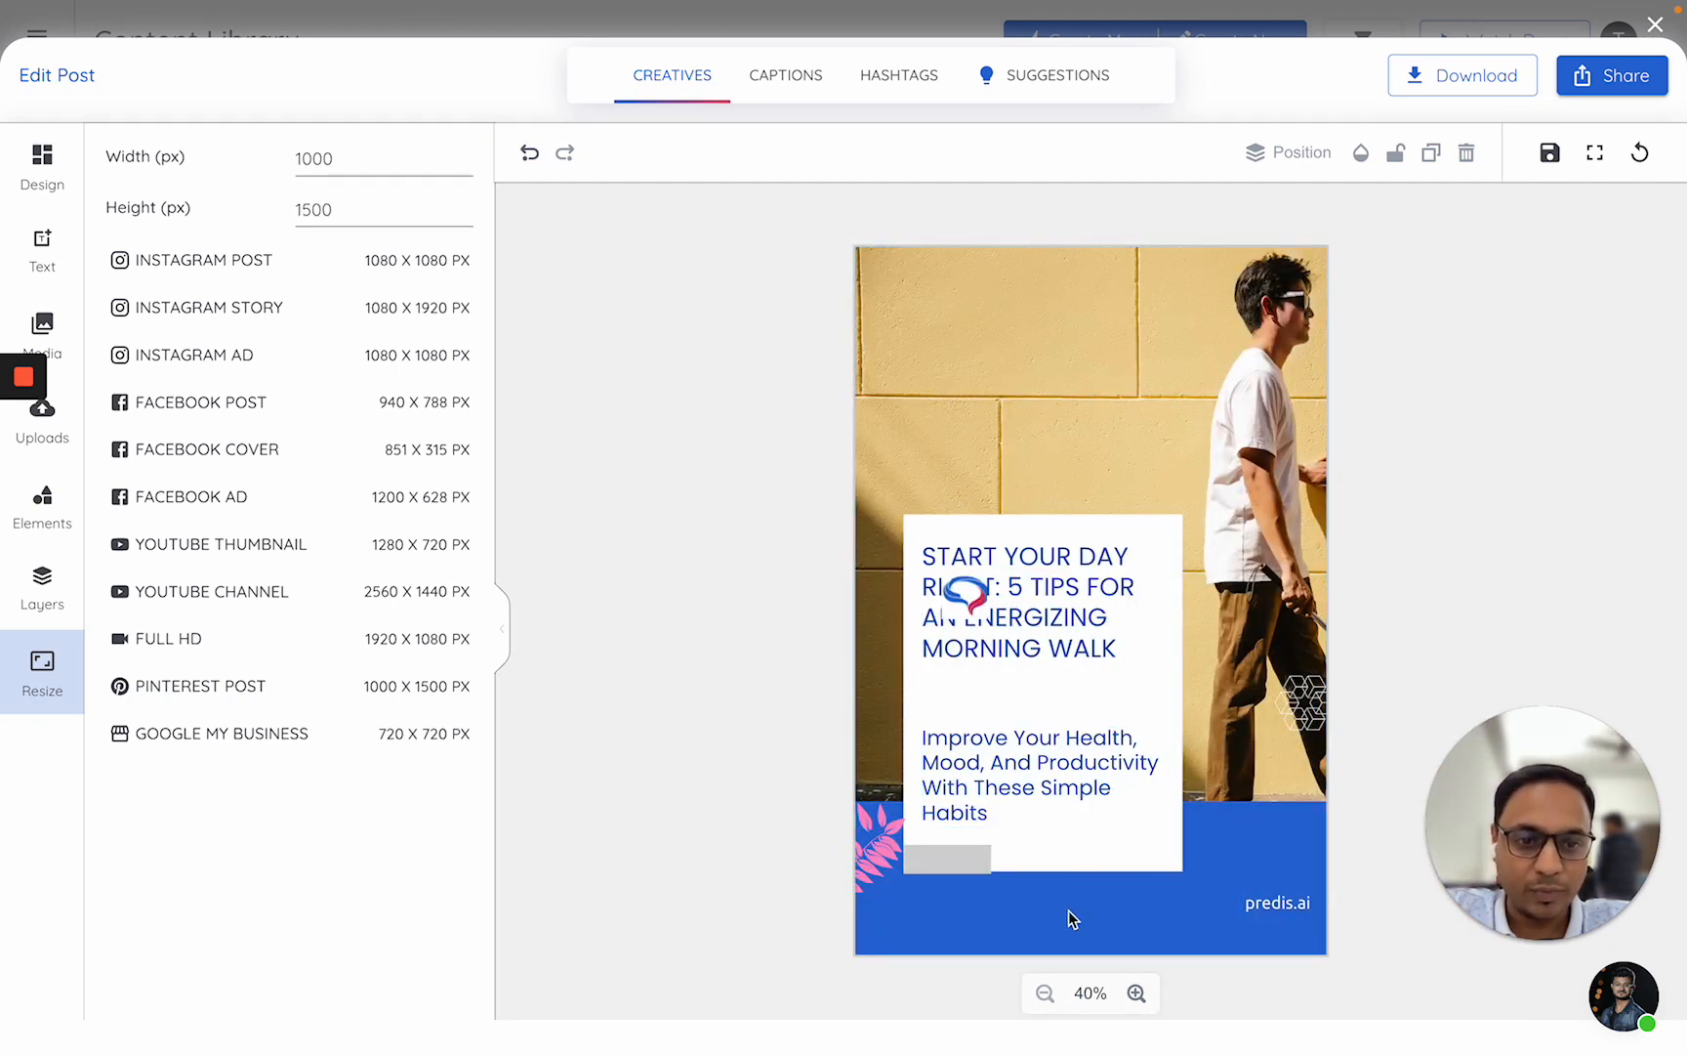
pyautogui.moveTo(646, 657)
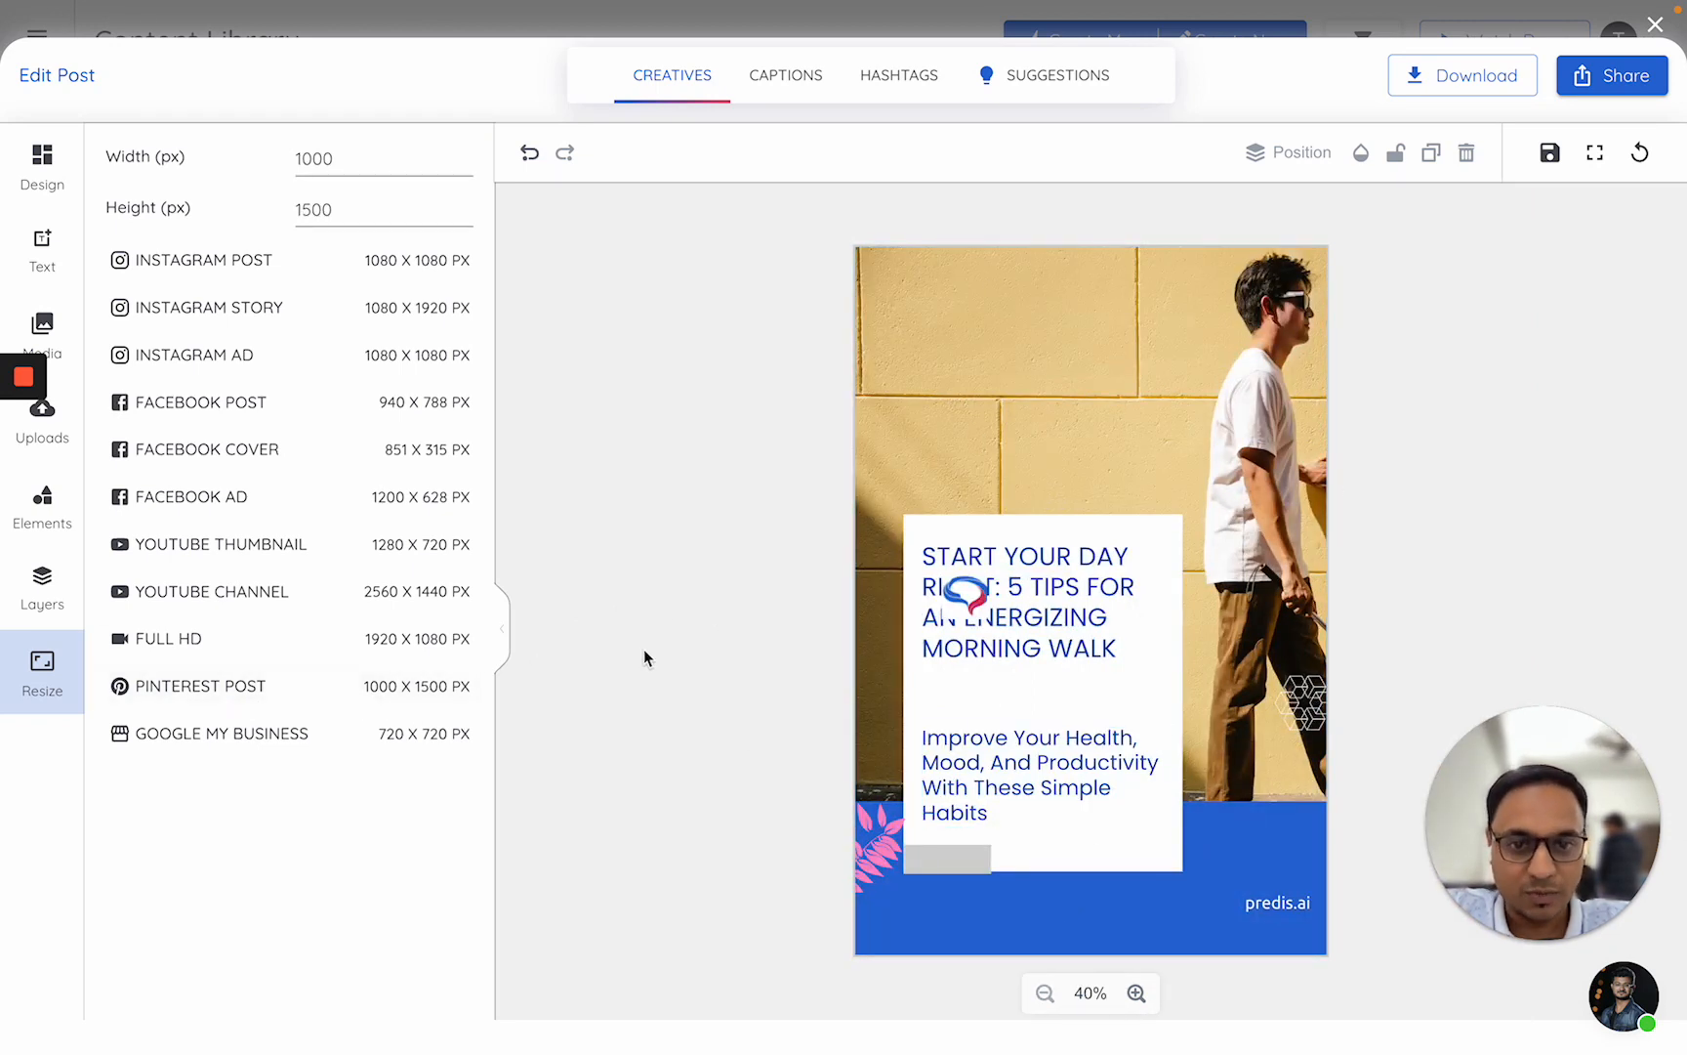
# Select the Predis logo overlapping the headline to move it toward the bottom strip
pyautogui.click(1033, 603)
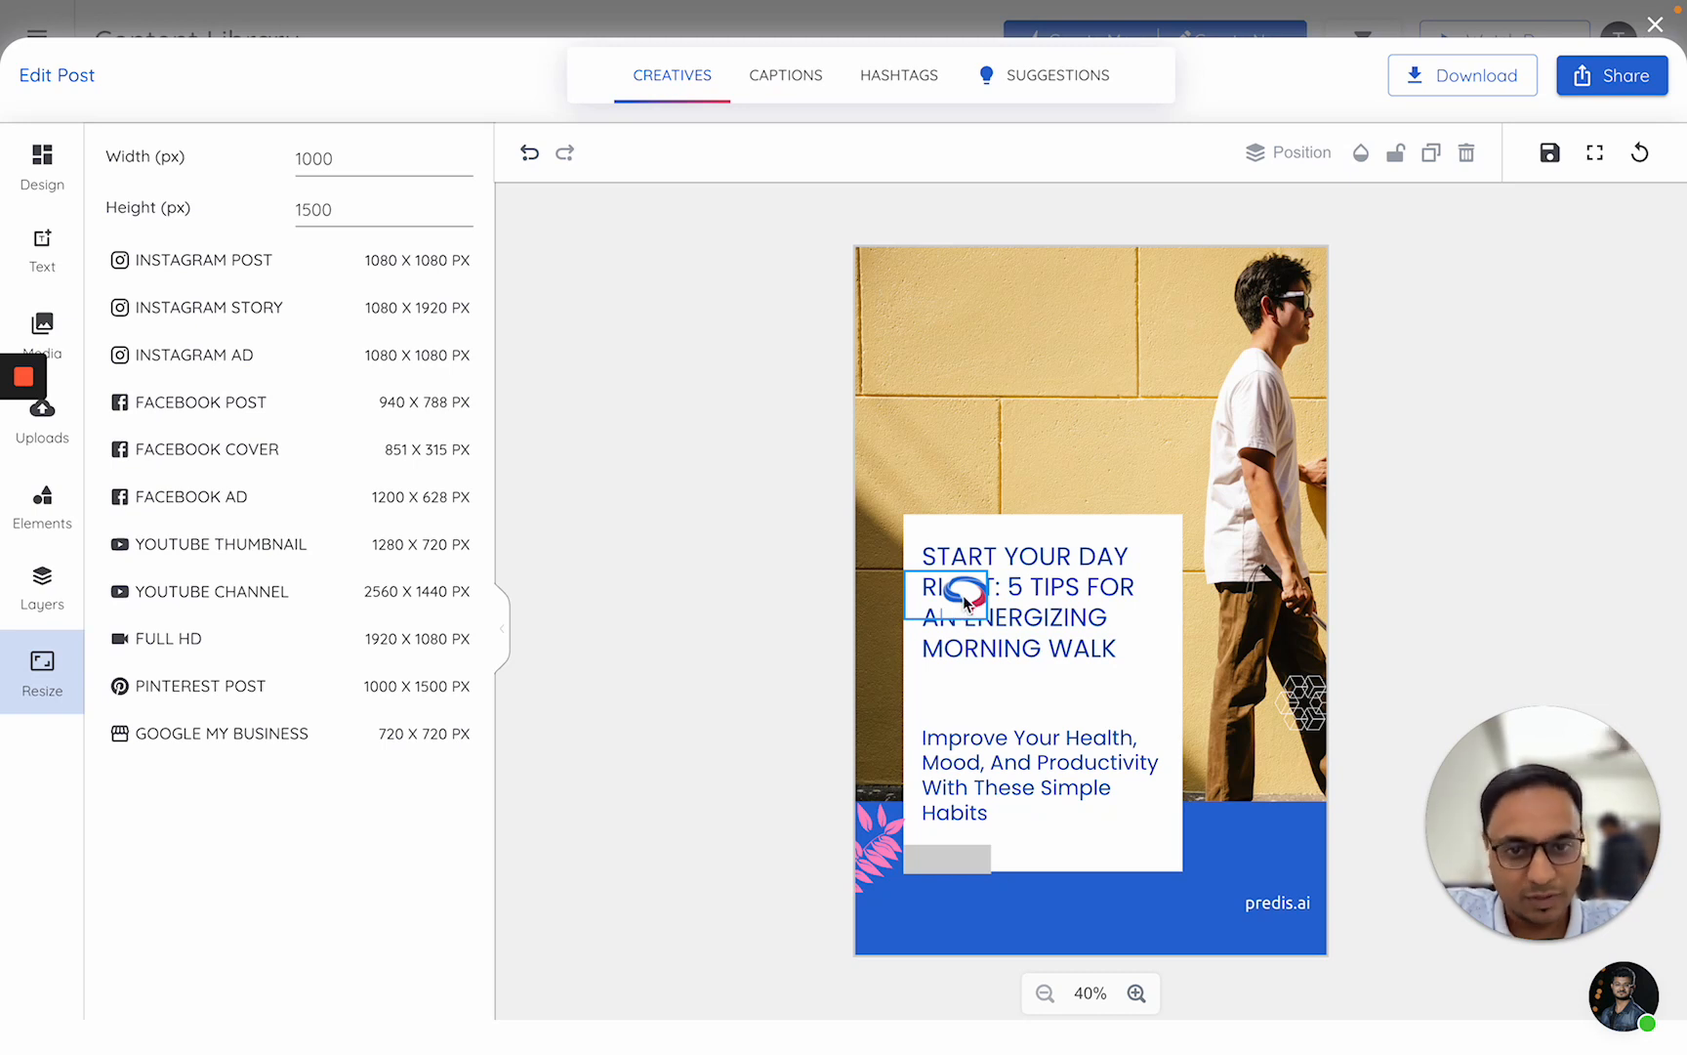
pyautogui.click(947, 598)
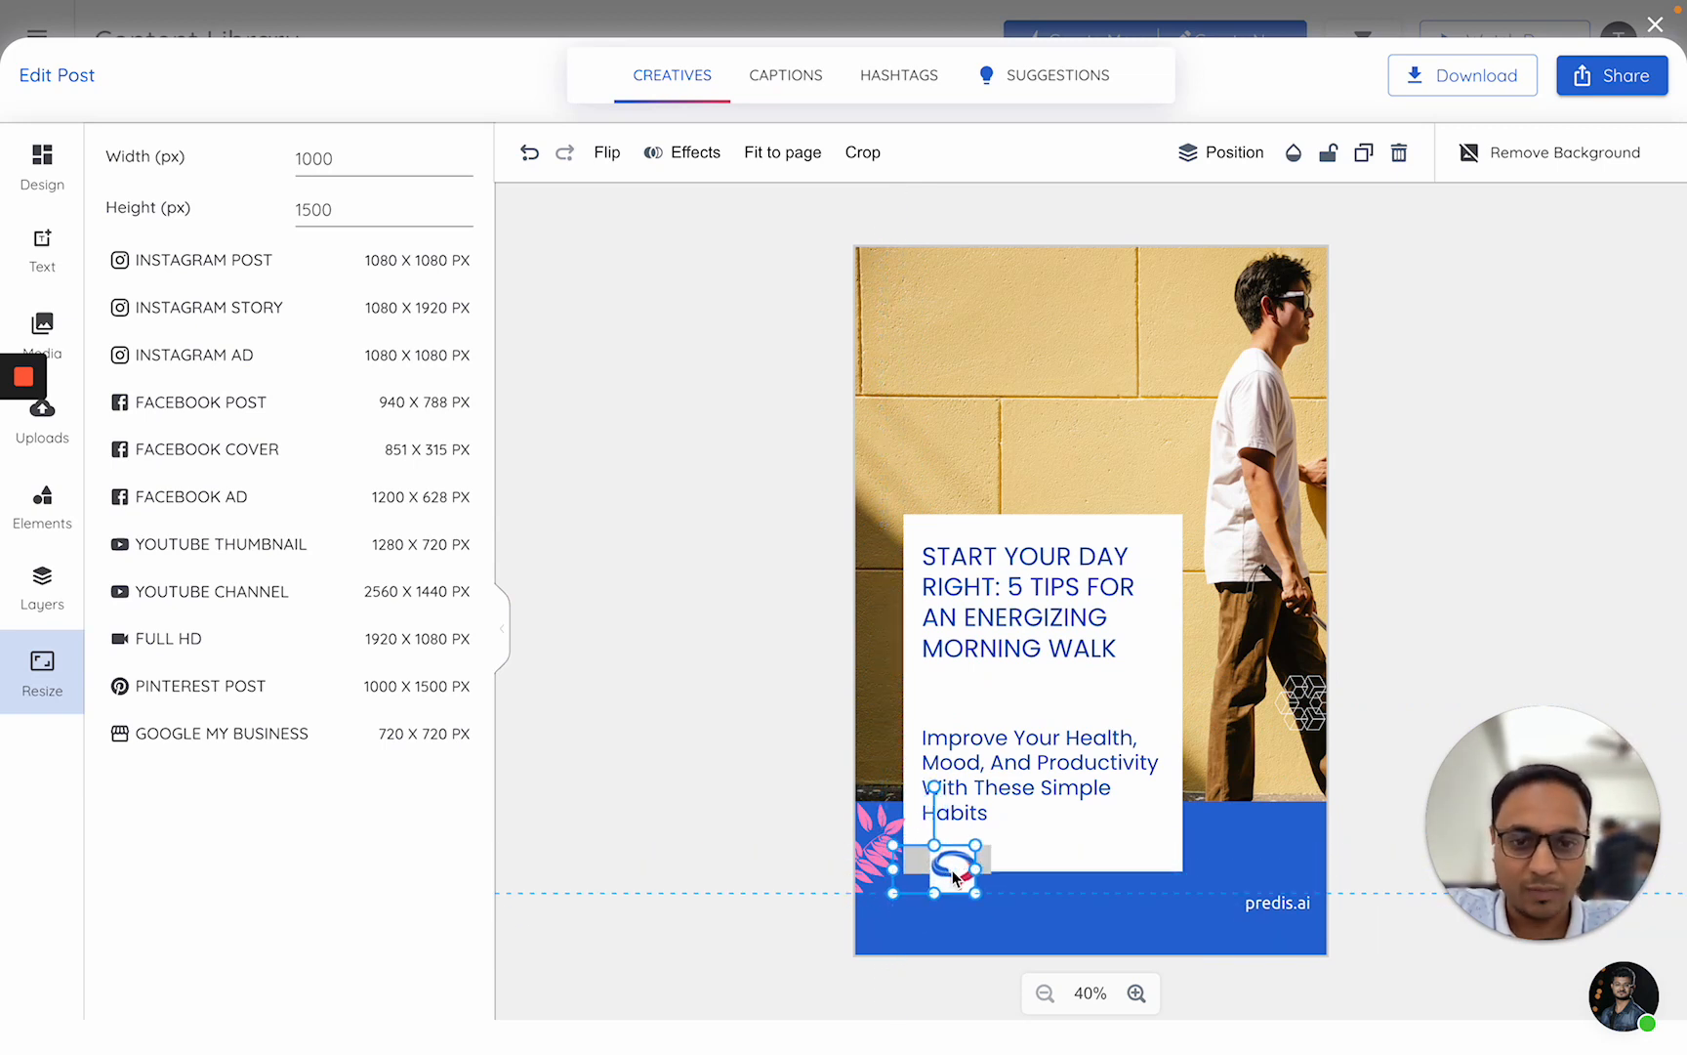
pyautogui.moveTo(212, 356)
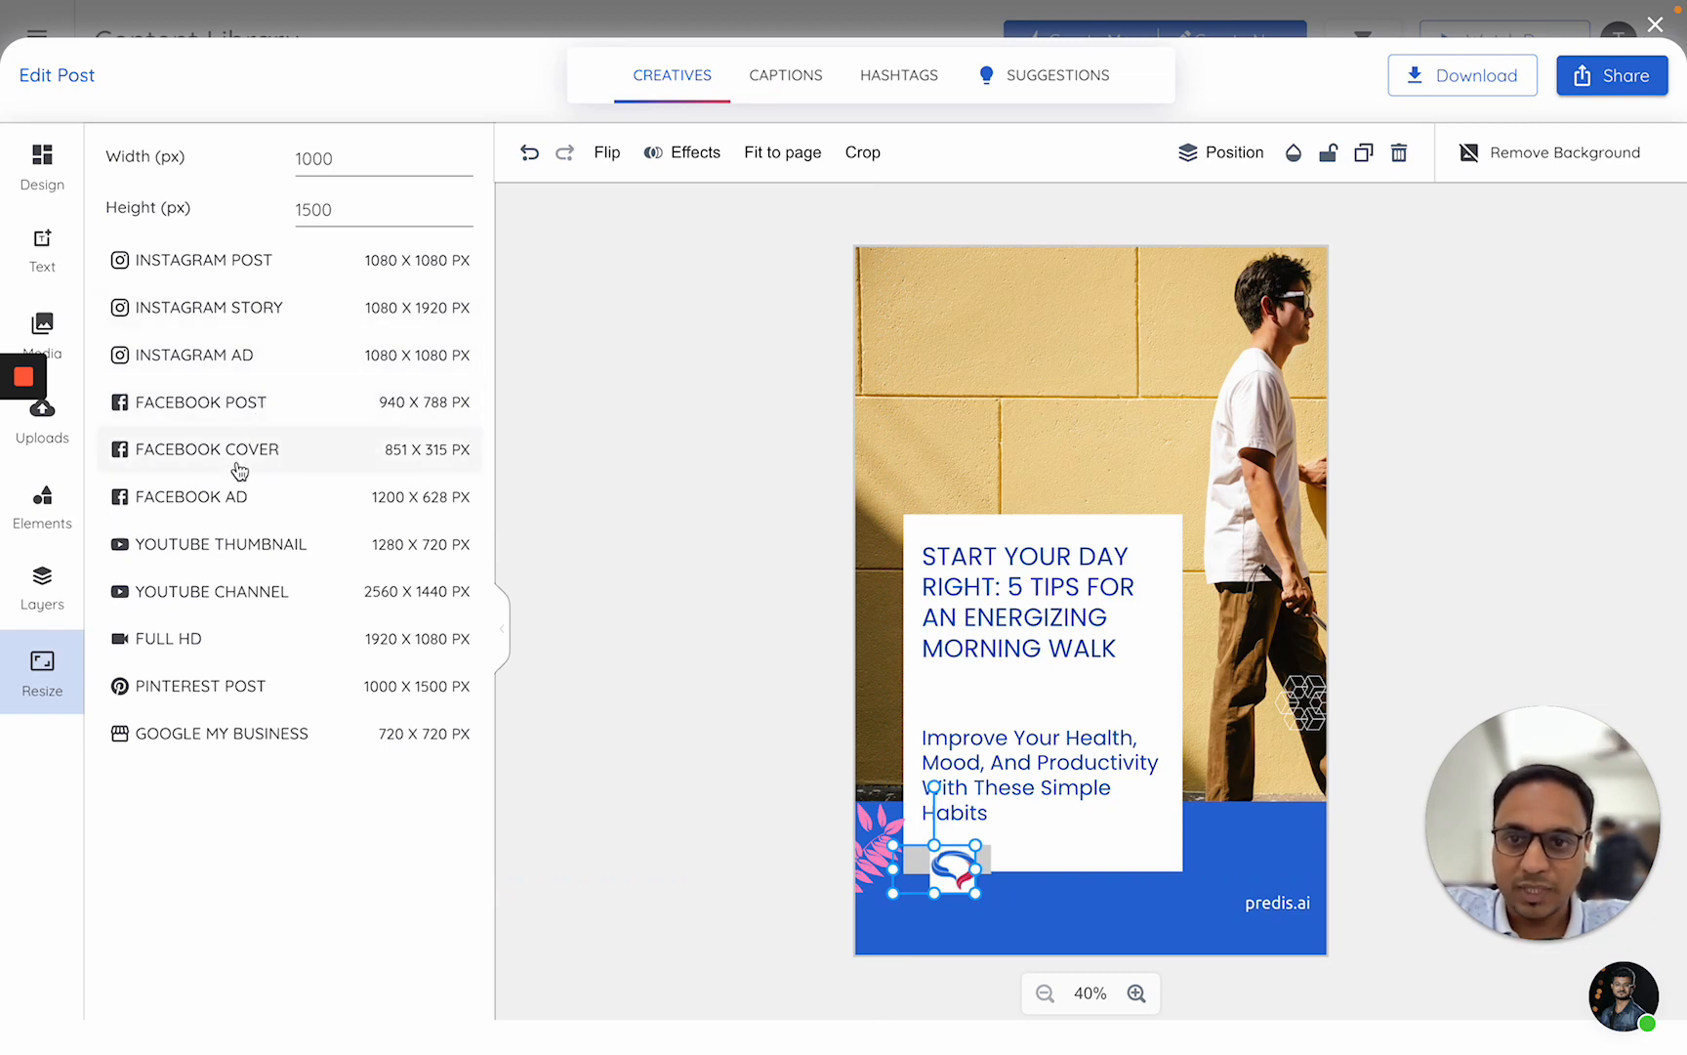
pyautogui.moveTo(258, 410)
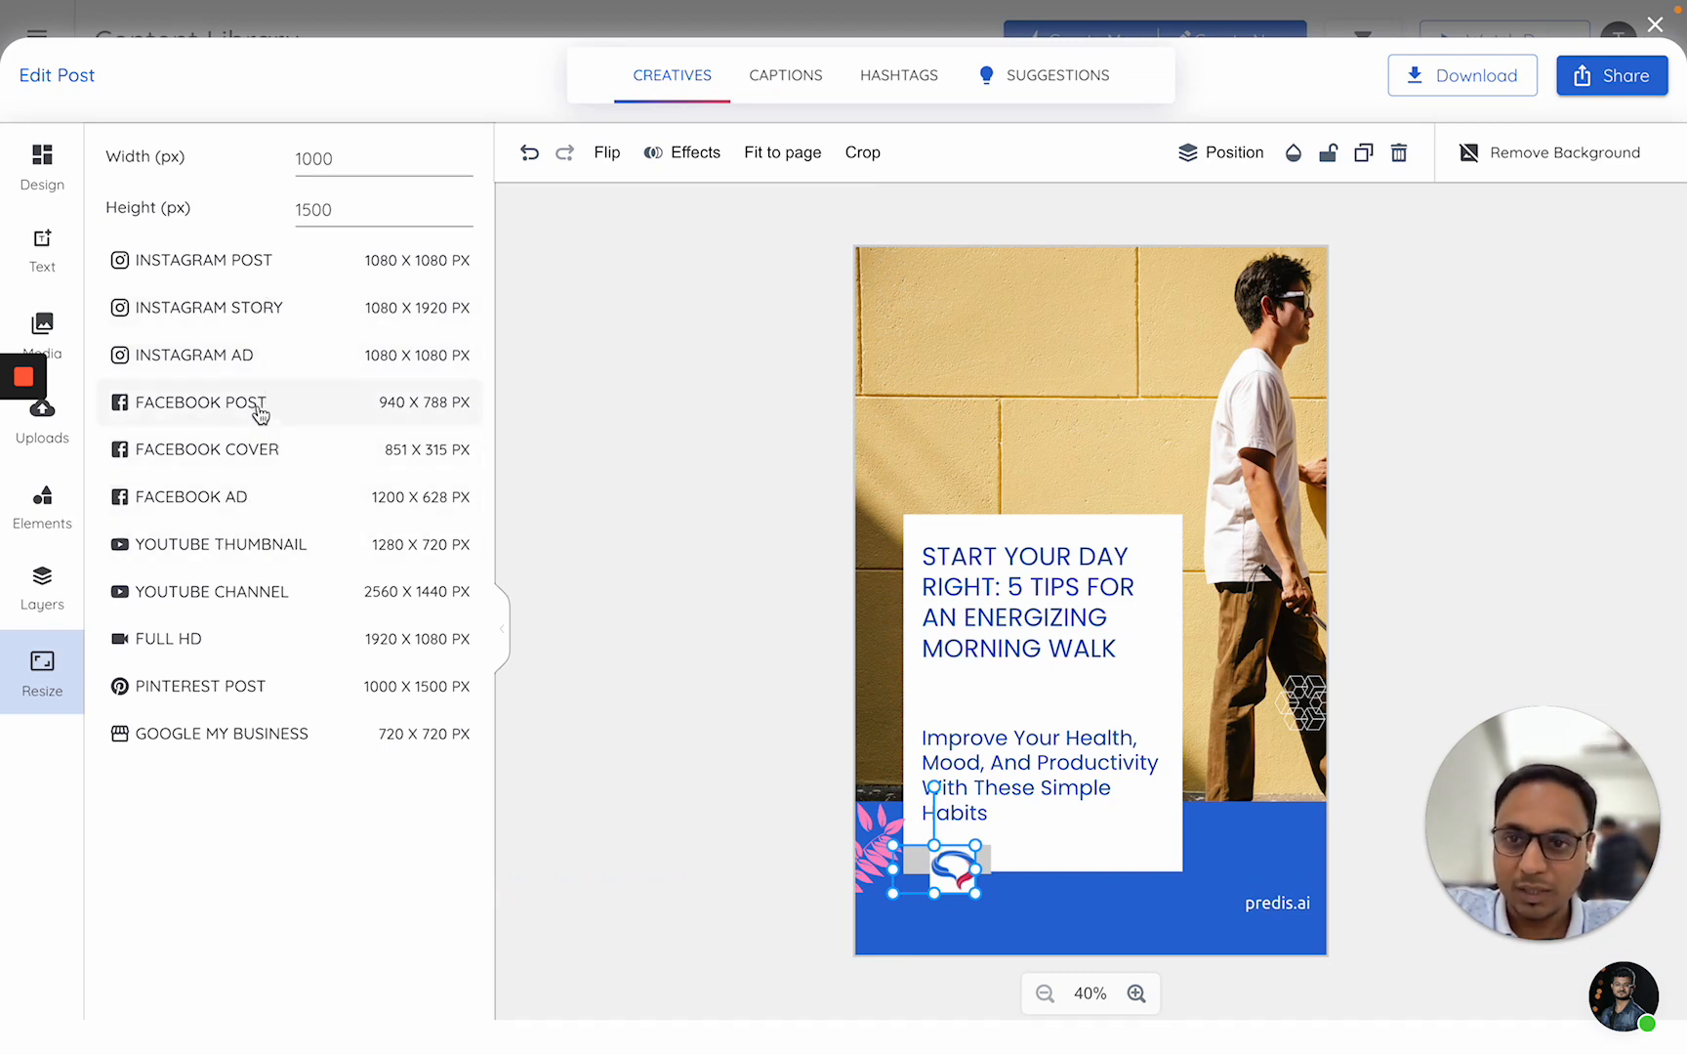
# Apply the Facebook Post preset, resizing the canvas to 940×788 px
pyautogui.click(199, 401)
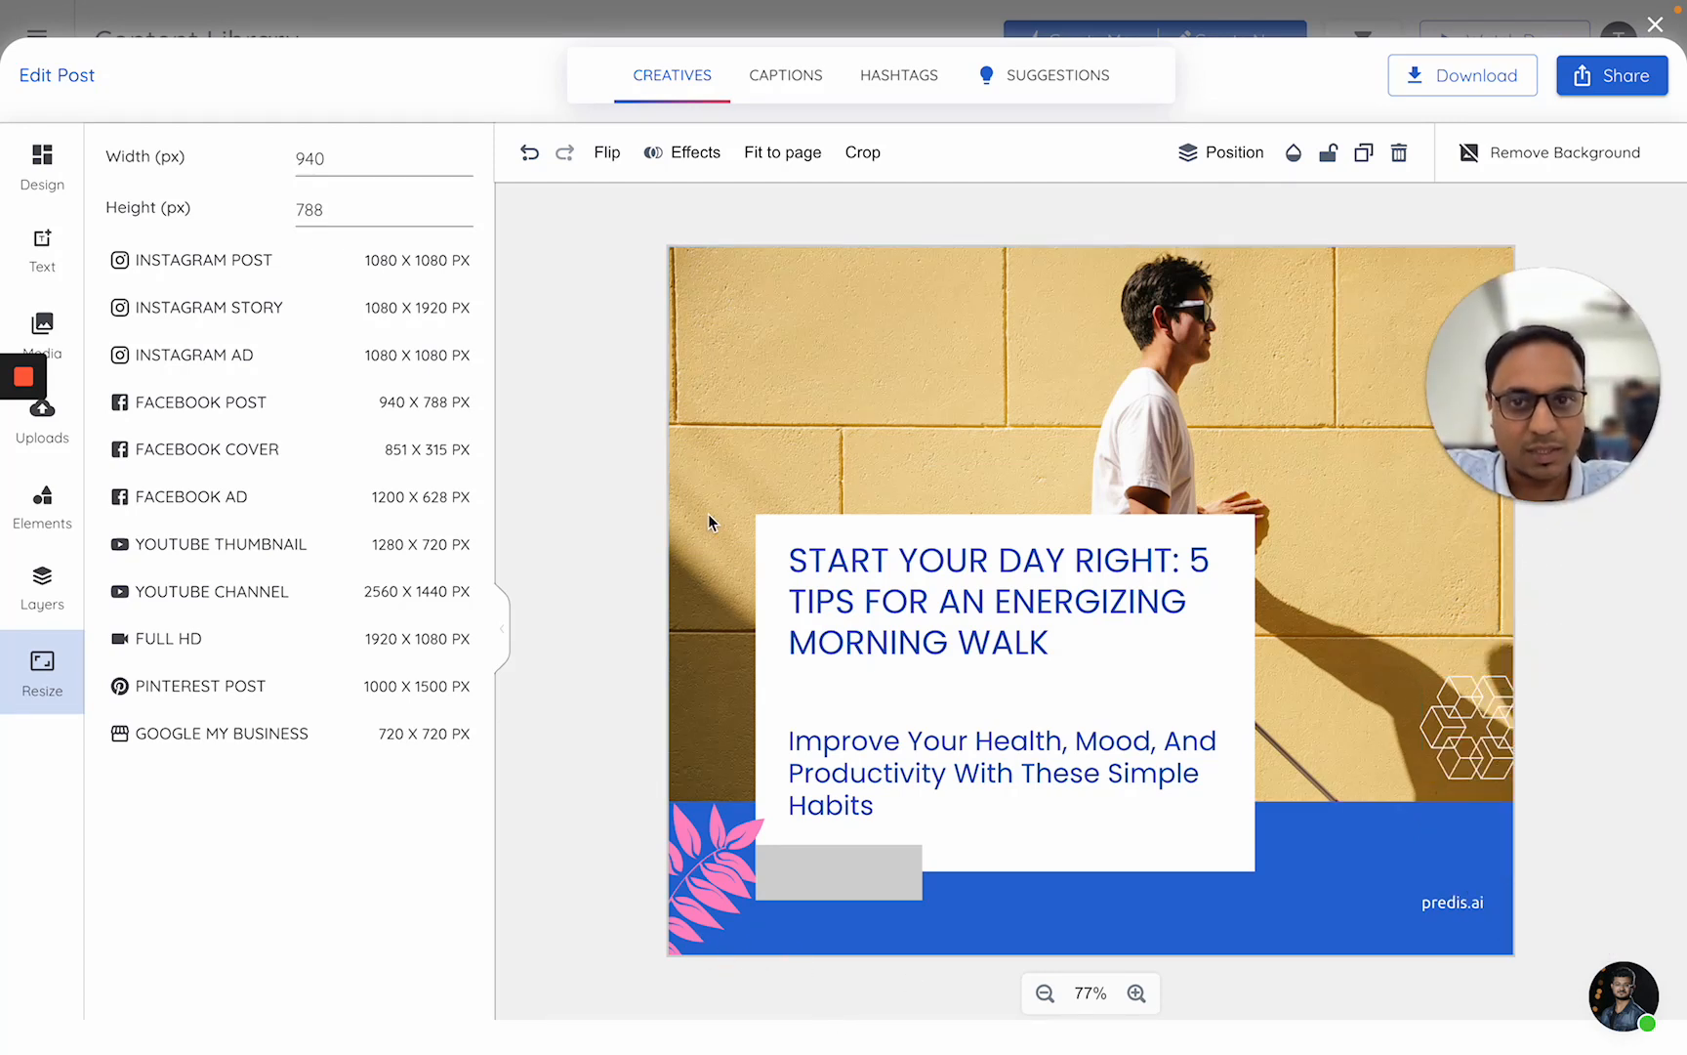
pyautogui.moveTo(1379, 560)
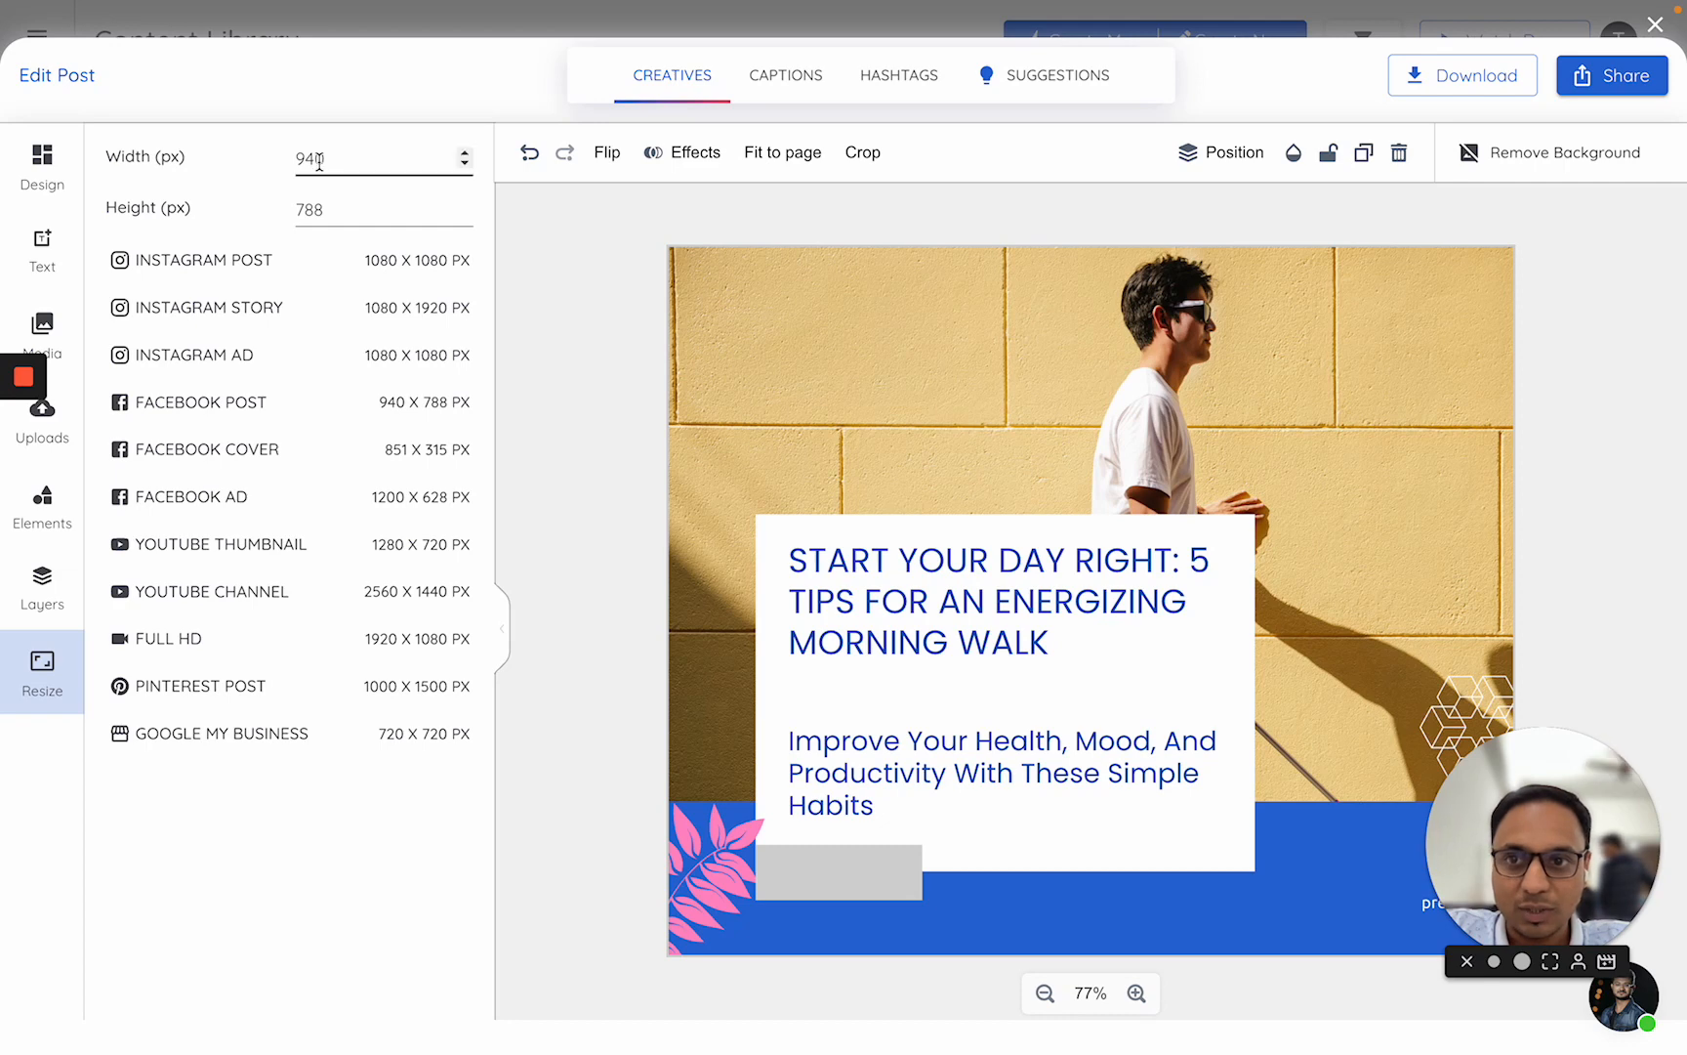
# Change the canvas height from 788 to 888 px, keeping width 940
pyautogui.click(366, 207)
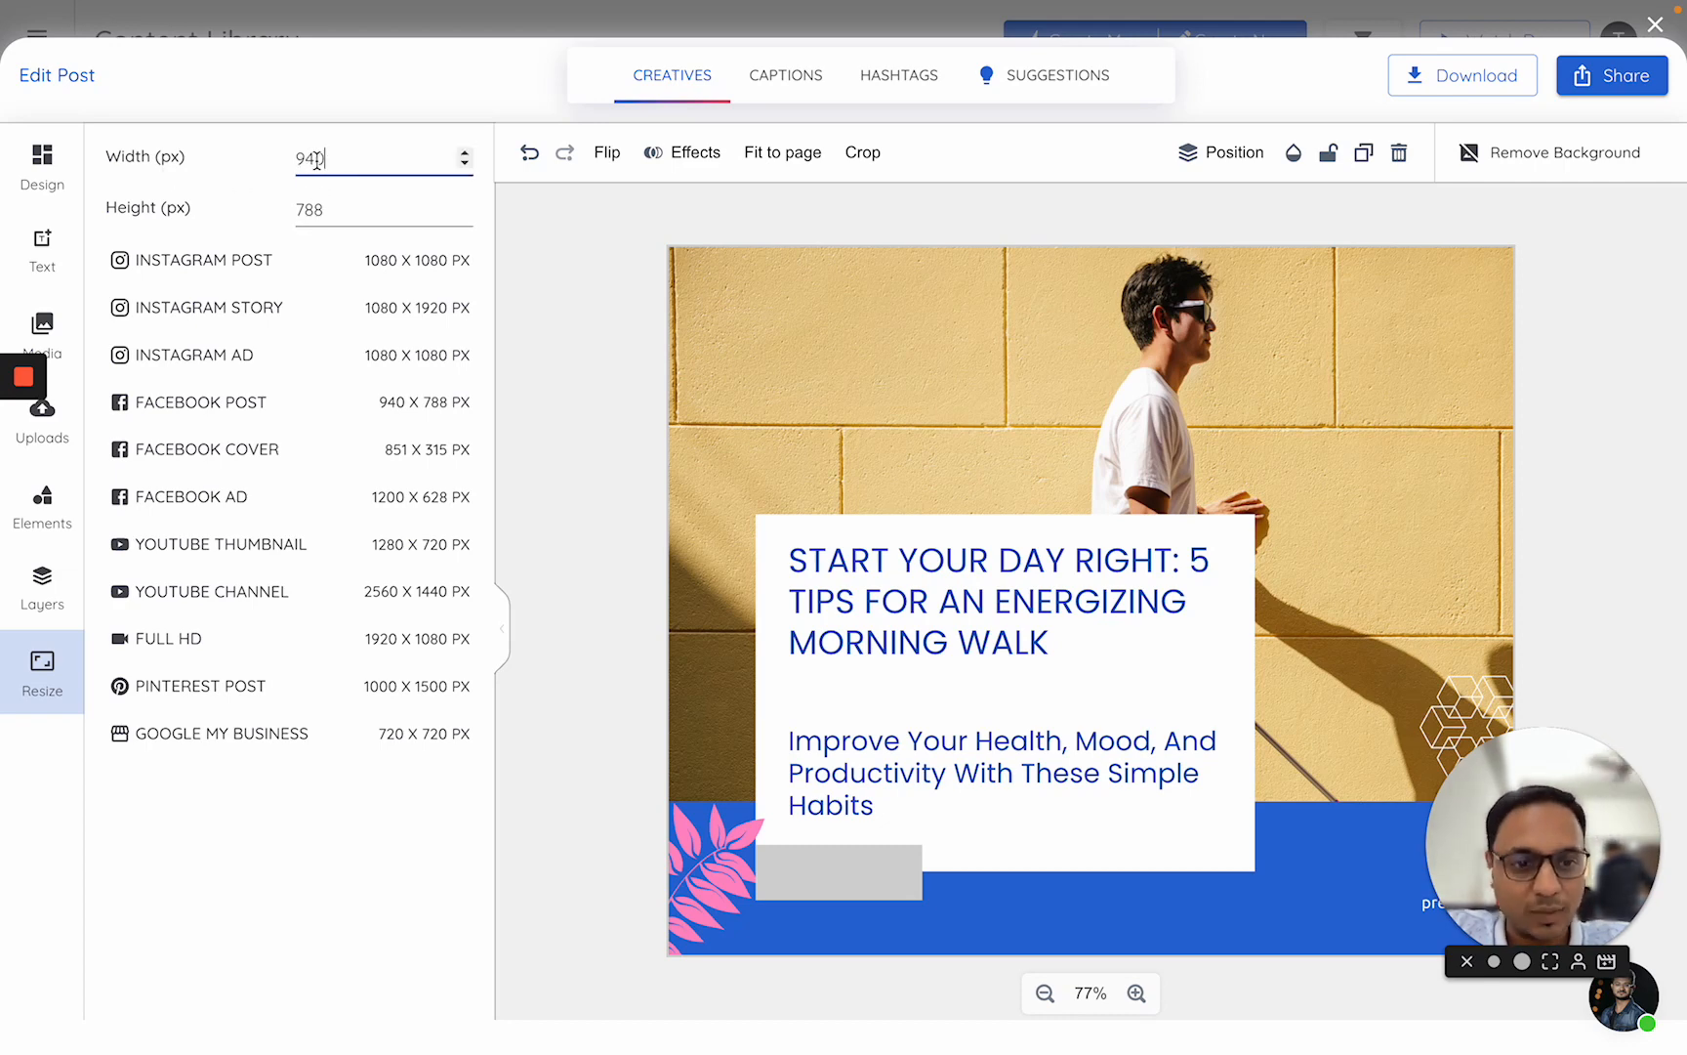
pyautogui.click(367, 208)
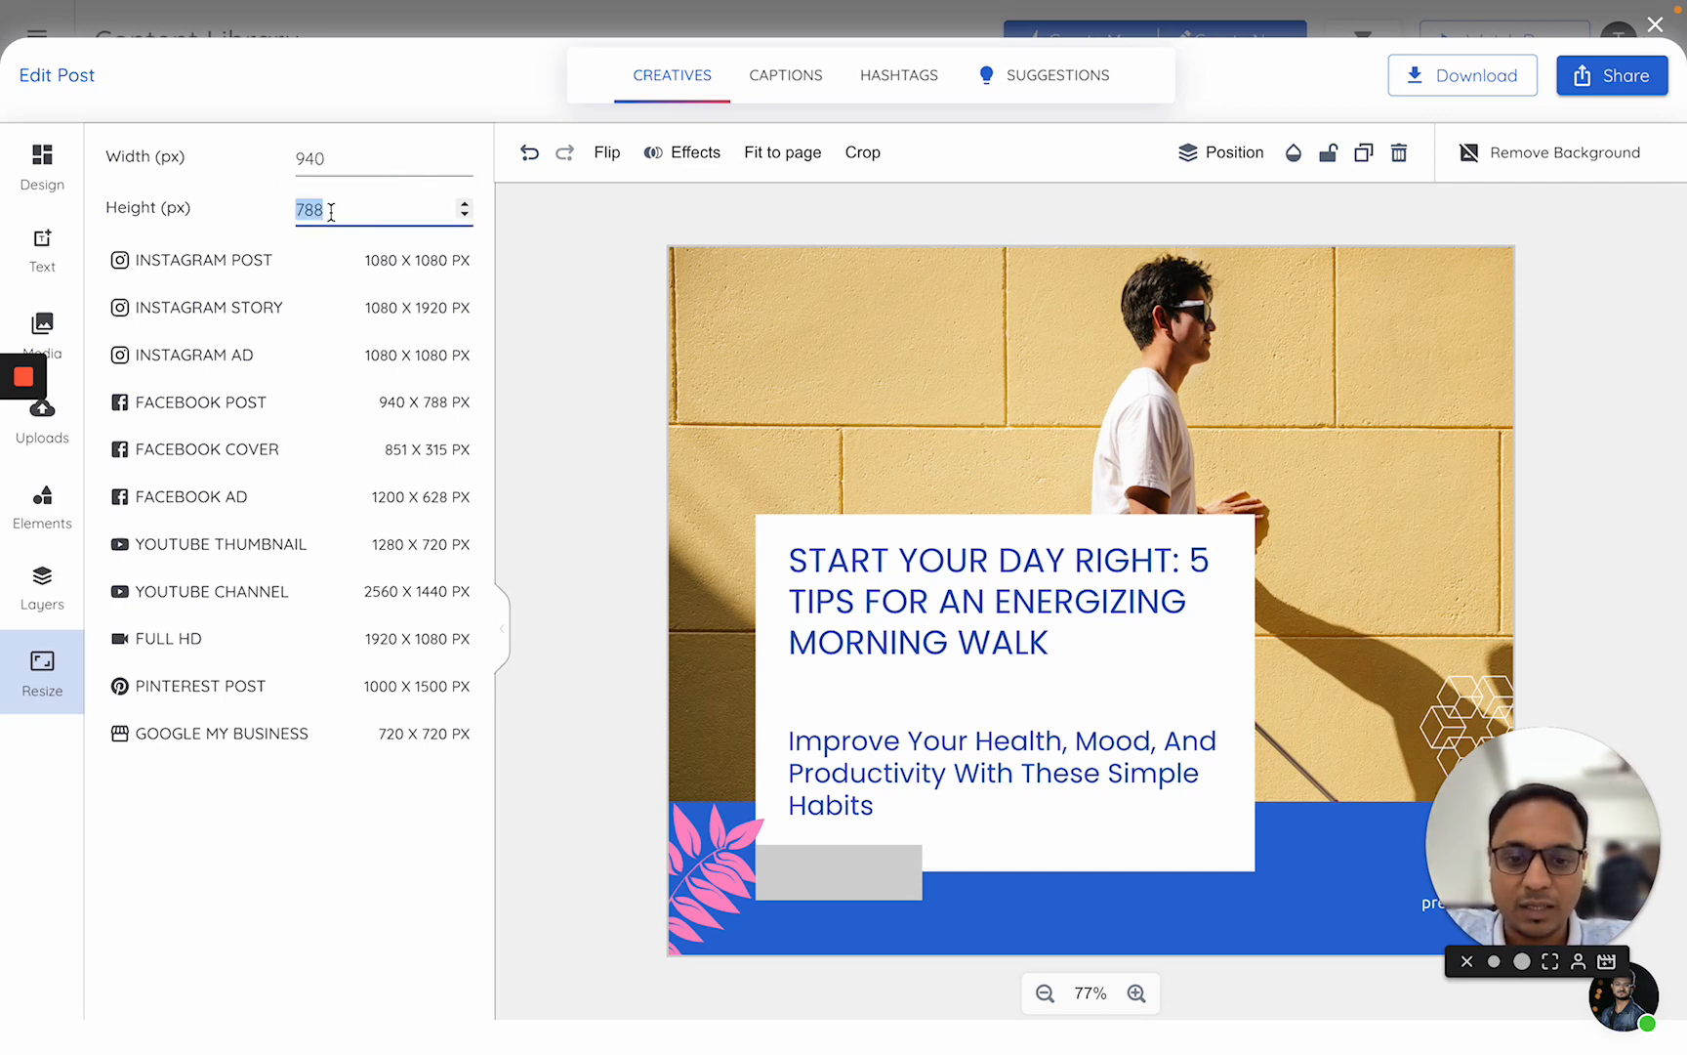
pyautogui.write('888')
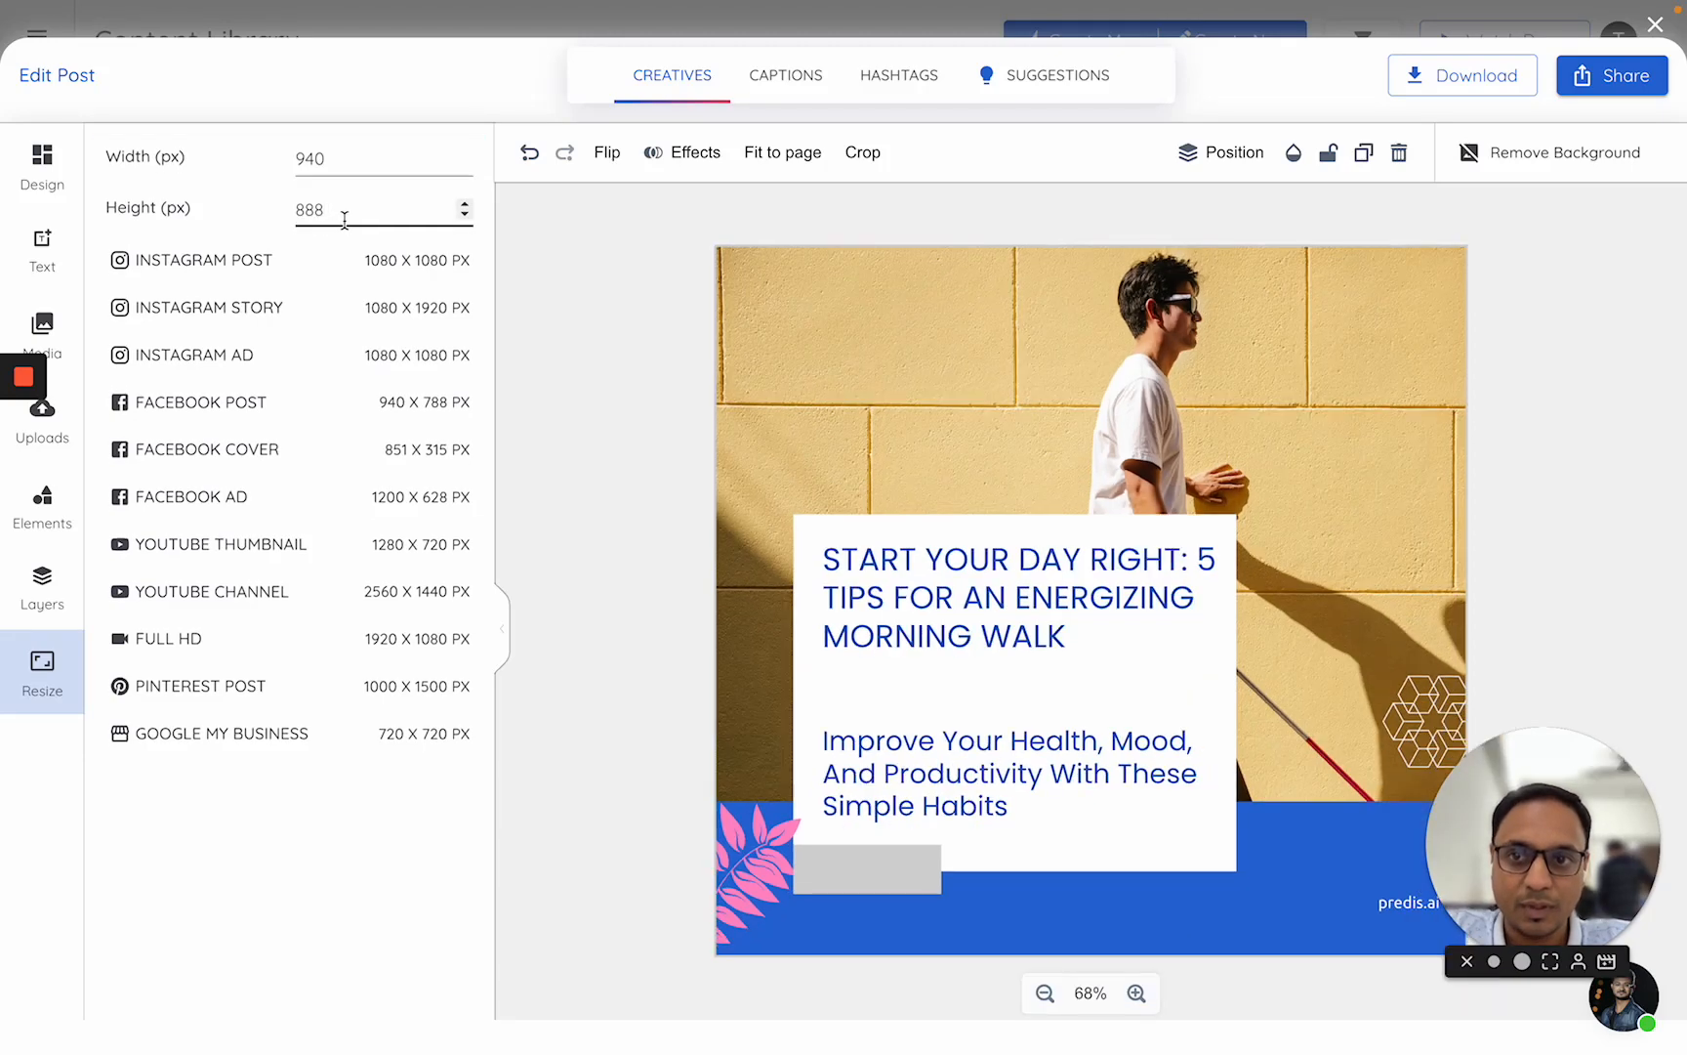
pyautogui.click(1017, 772)
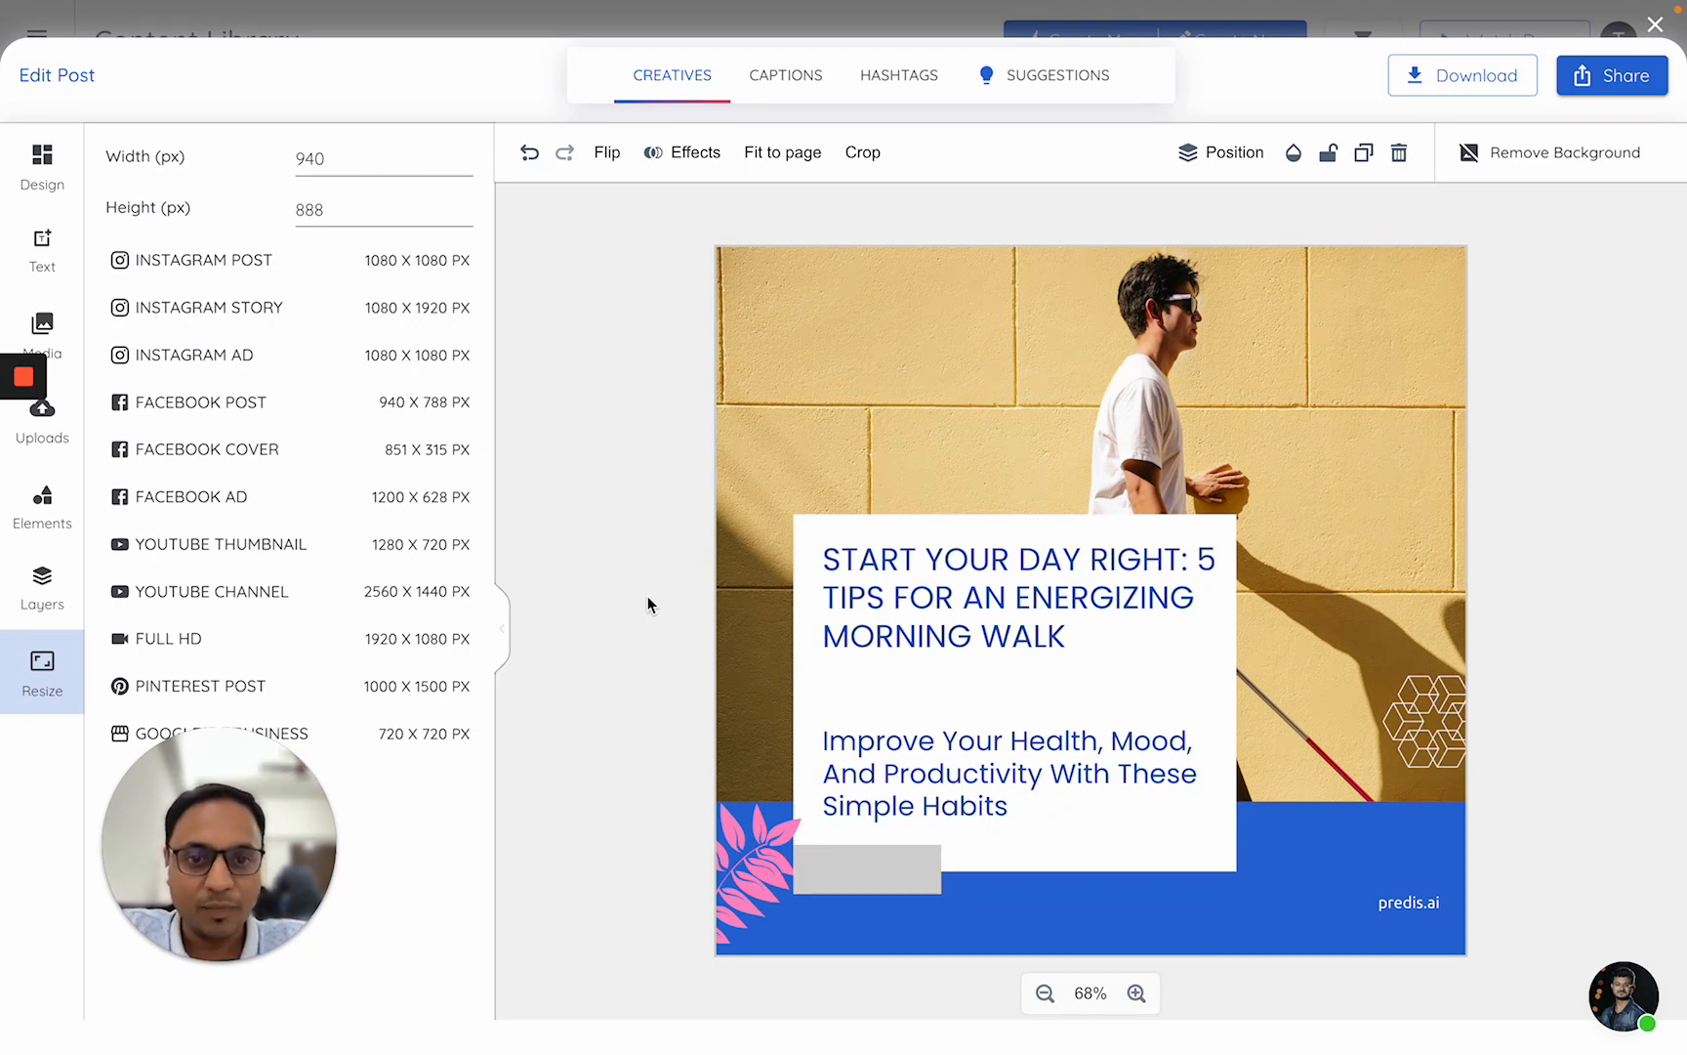
pyautogui.moveTo(404, 360)
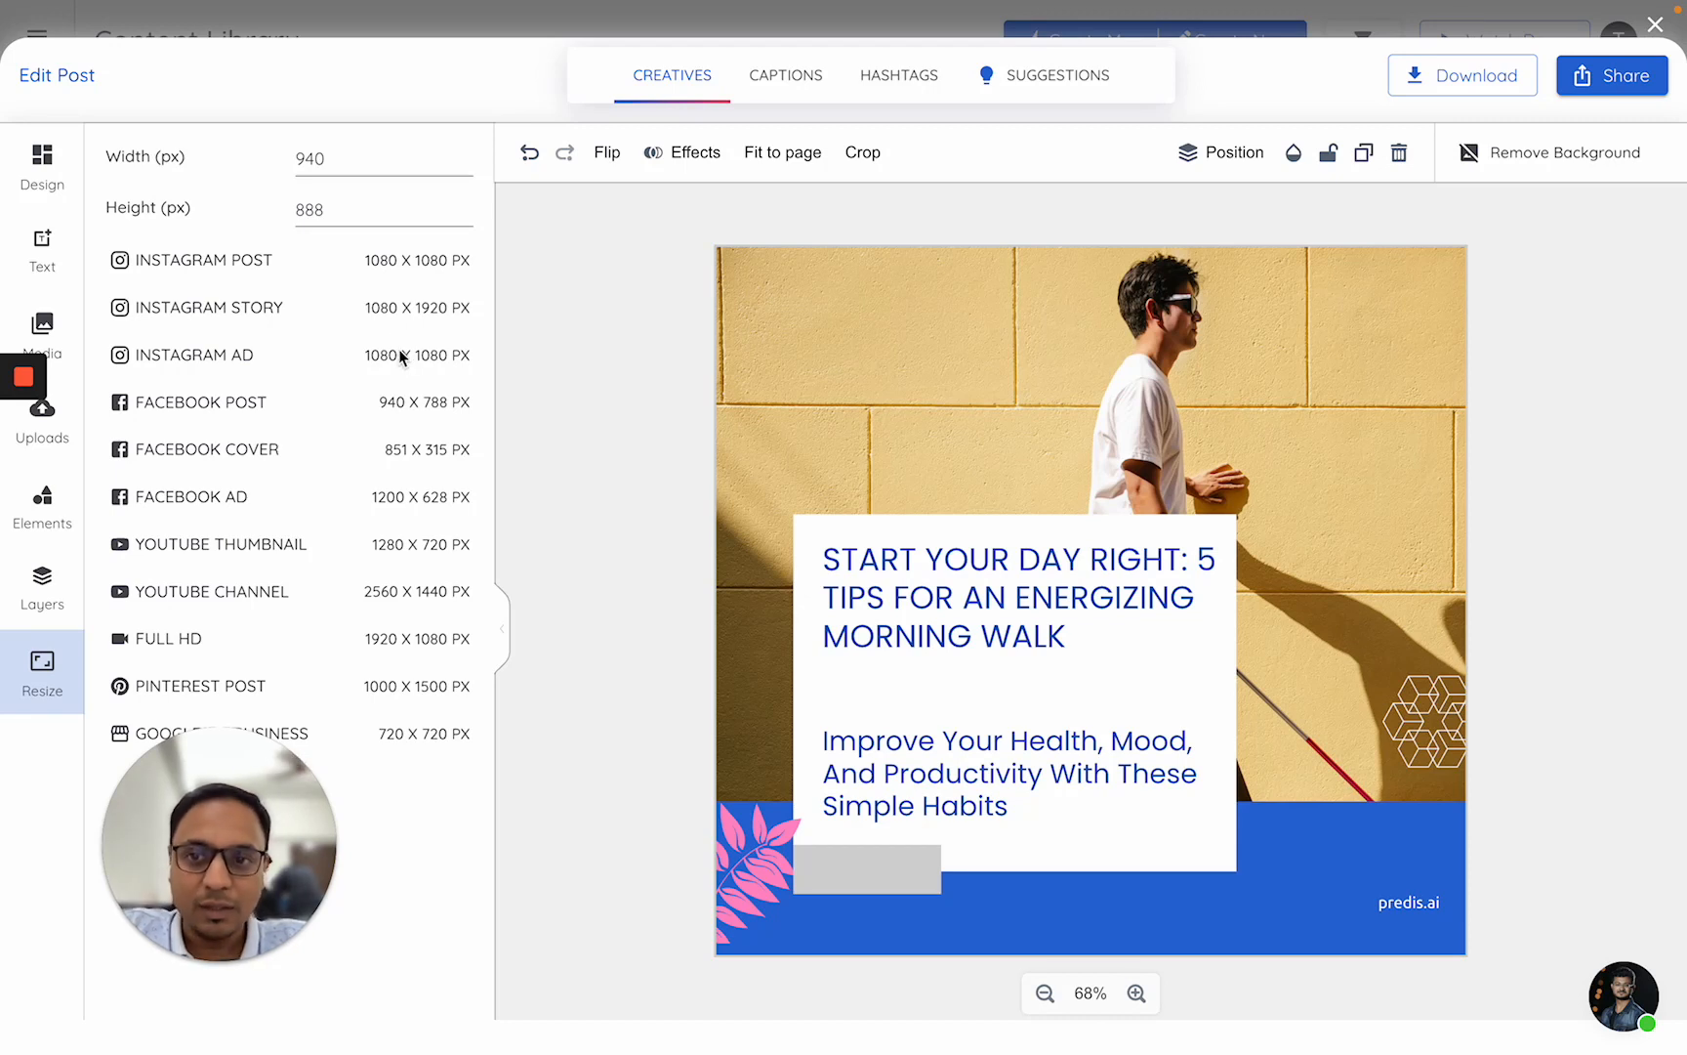
pyautogui.moveTo(396, 244)
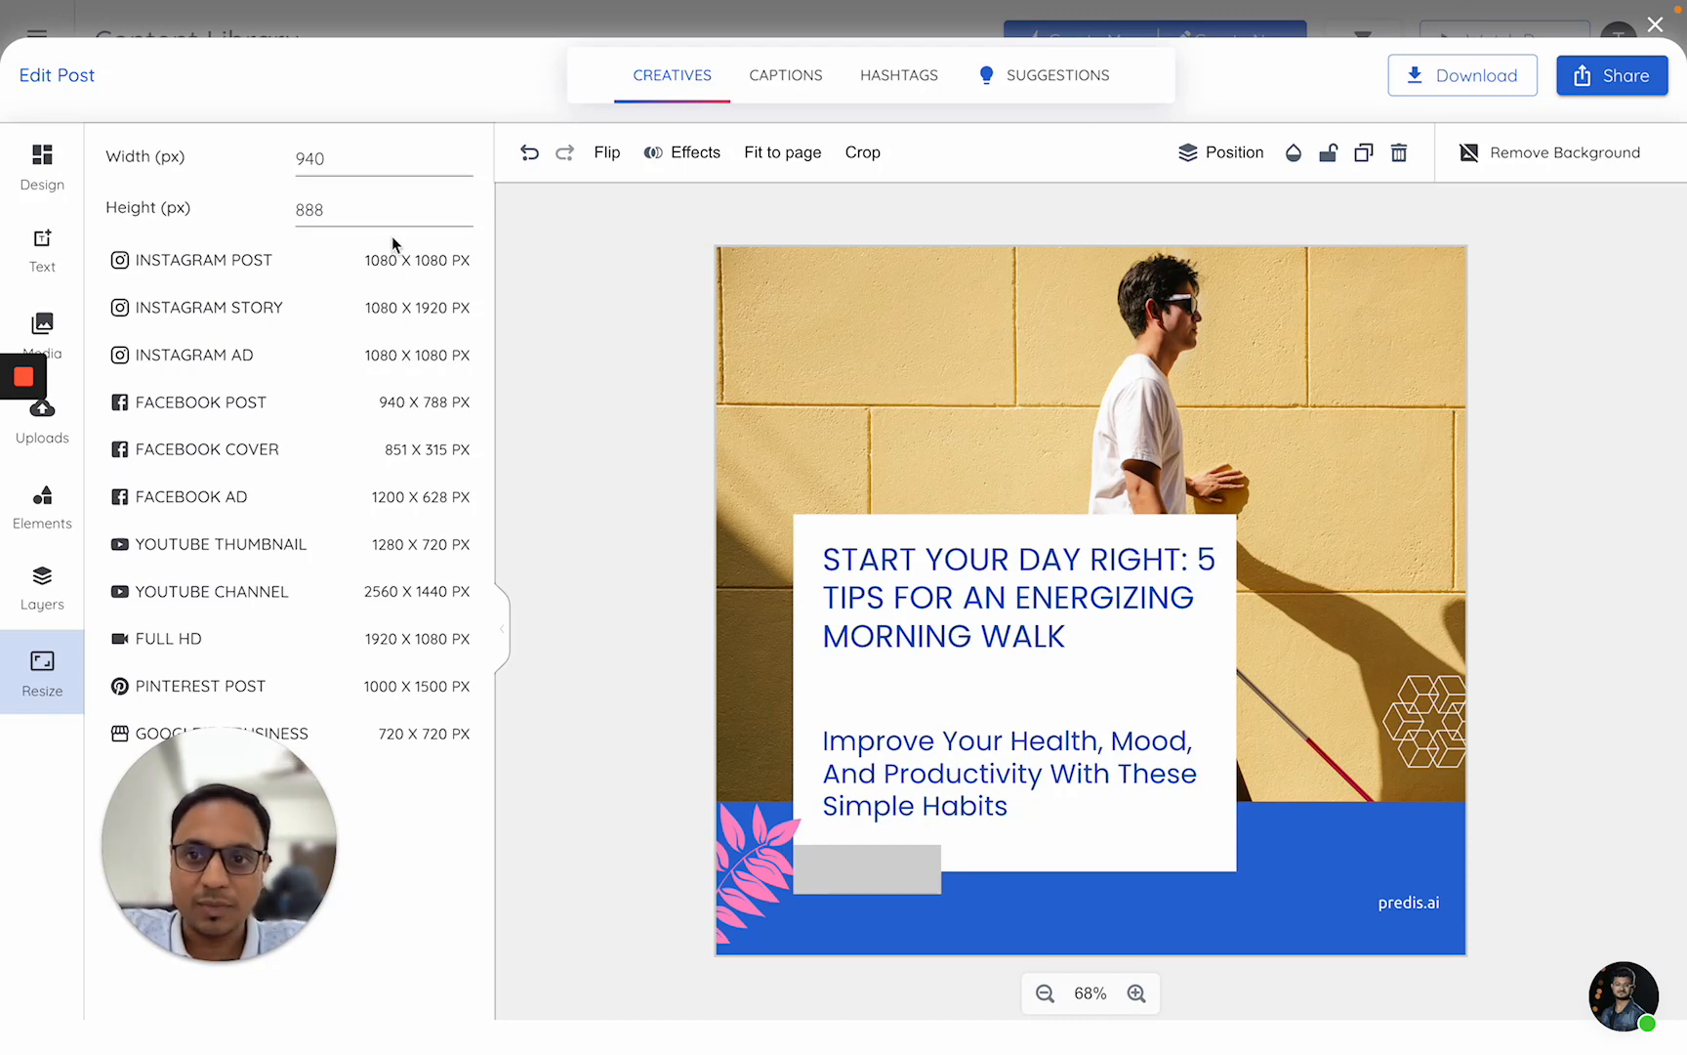
pyautogui.moveTo(403, 291)
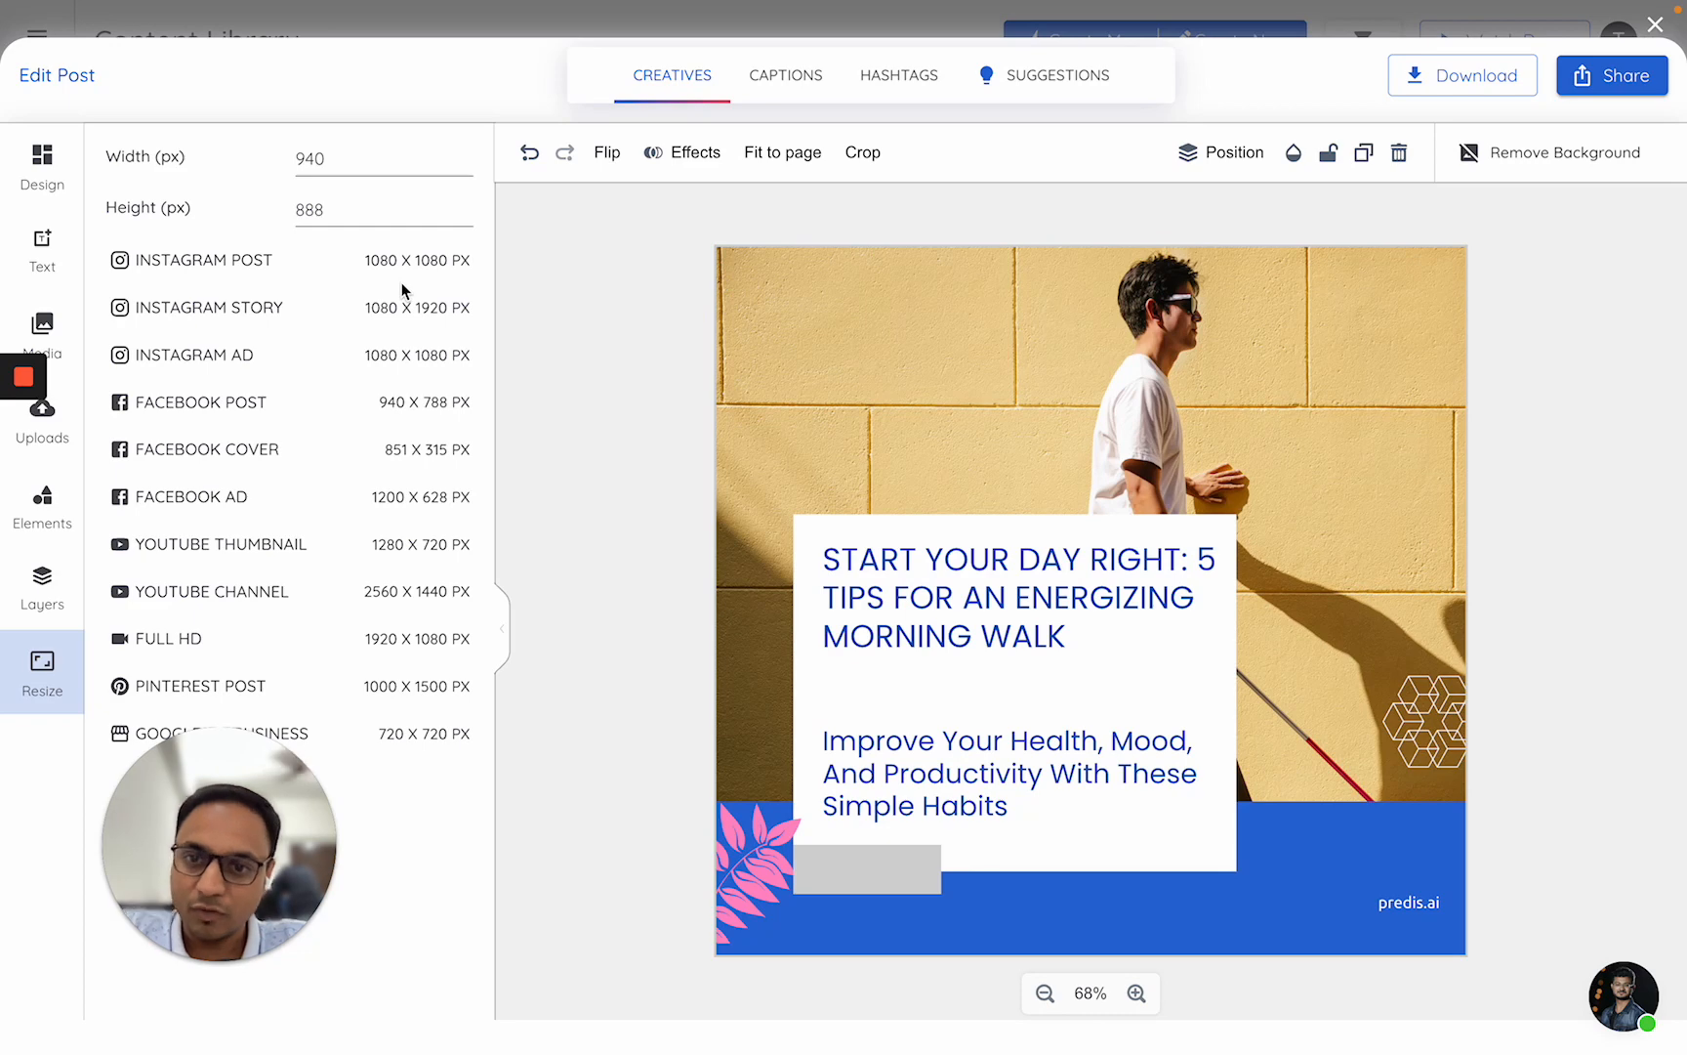
pyautogui.moveTo(377, 520)
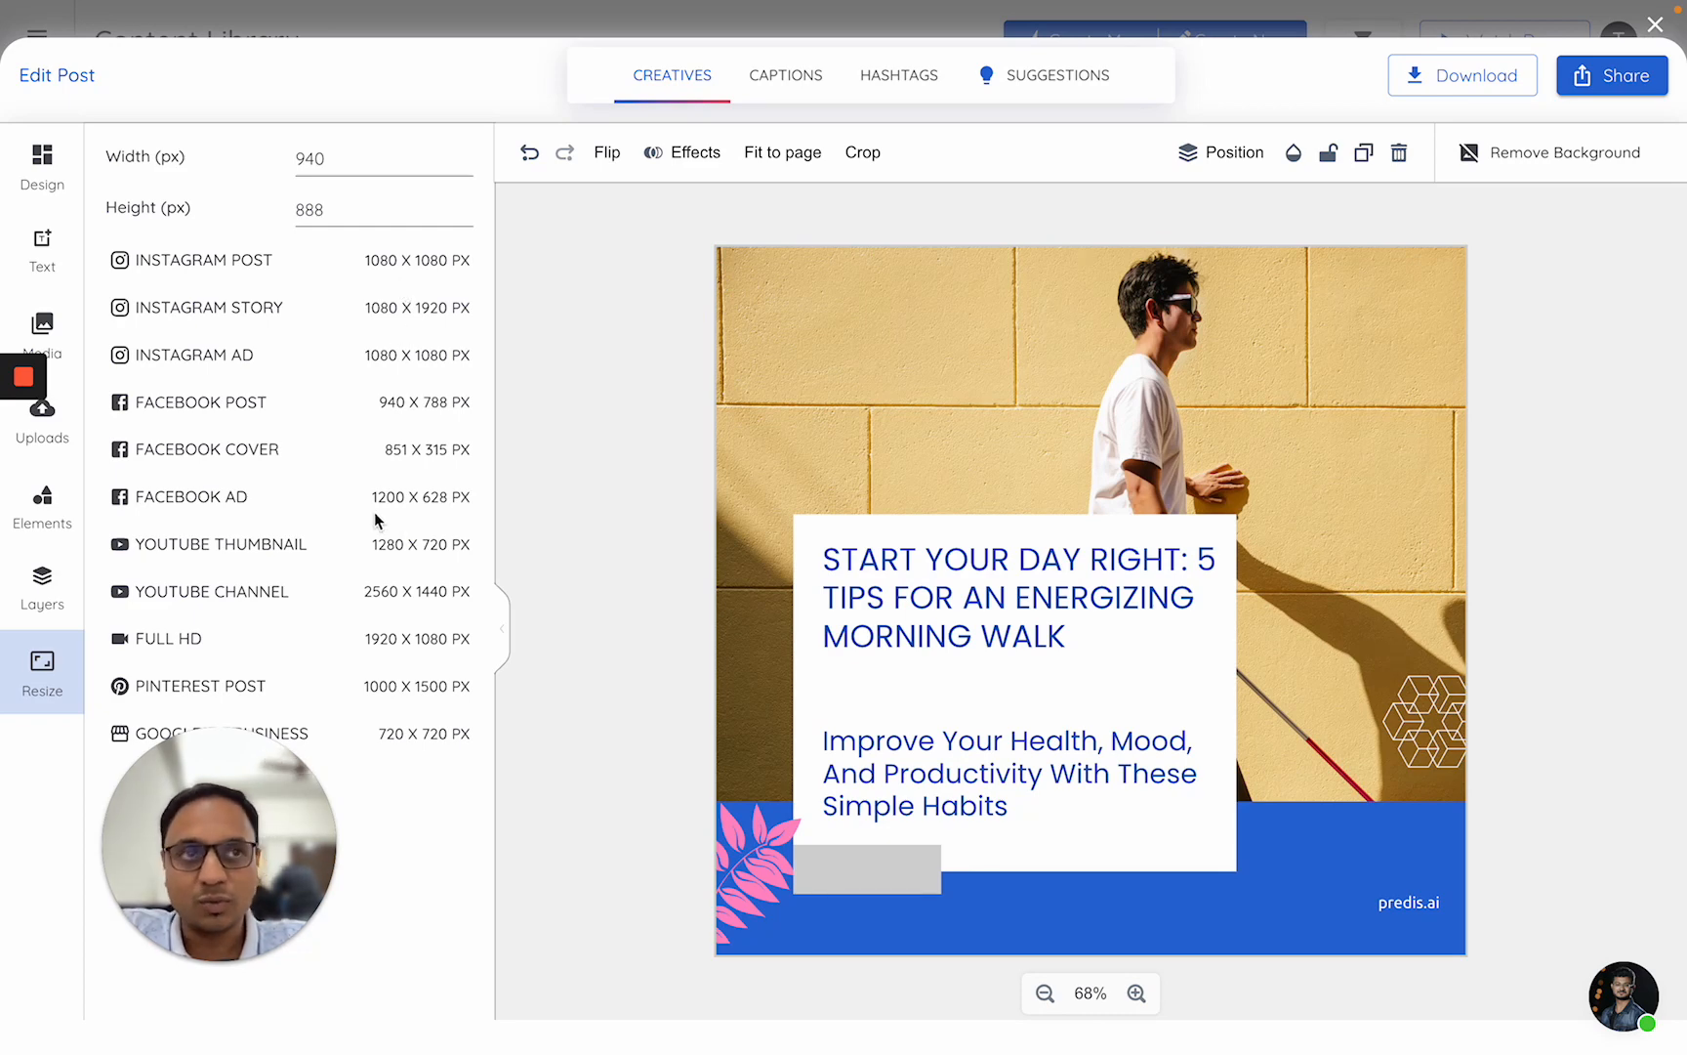